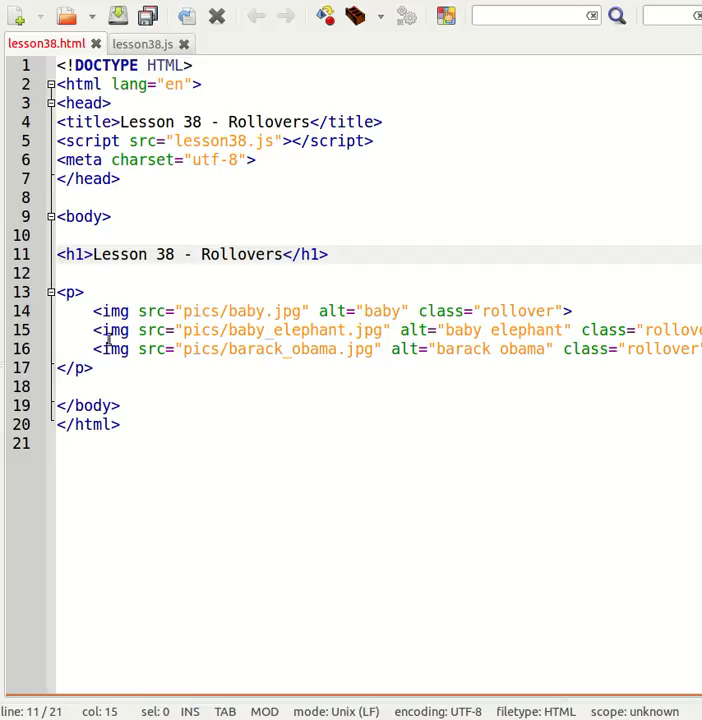
- Open lesson38.html in Chromium to show the Lesson 38 Rollovers page with its three photos
{"action": "left_click_drag", "start_coordinate": [60, 292], "coordinate": [94, 368]}
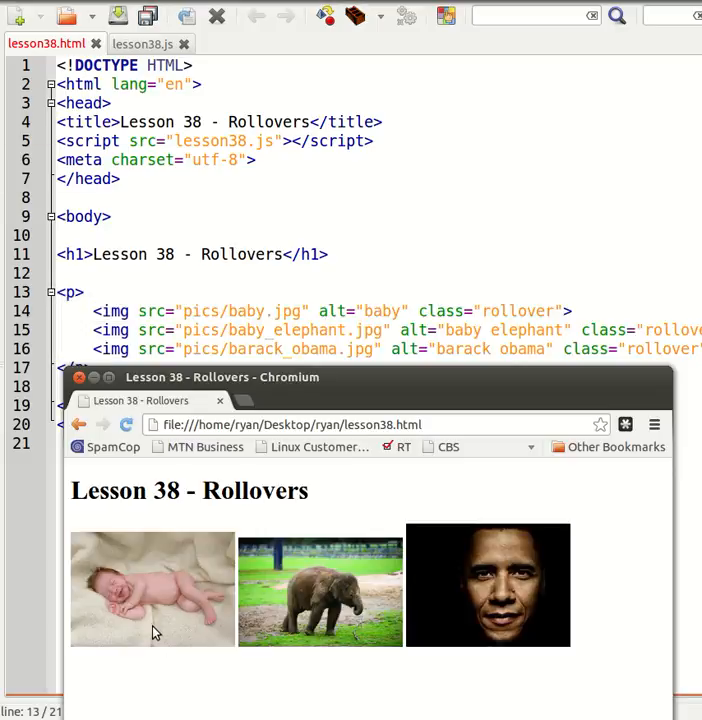
{"action": "mouse_move", "coordinate": [446, 548]}
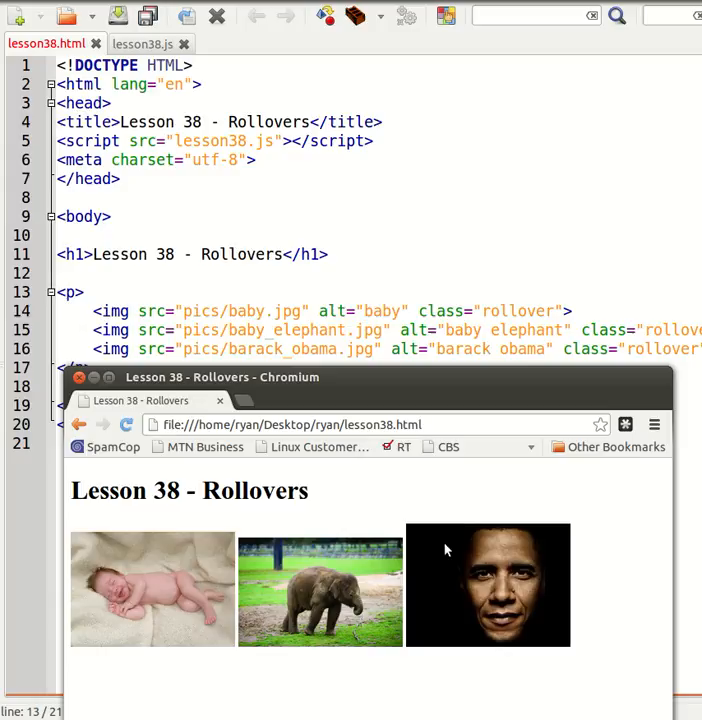
{"action": "mouse_move", "coordinate": [582, 646]}
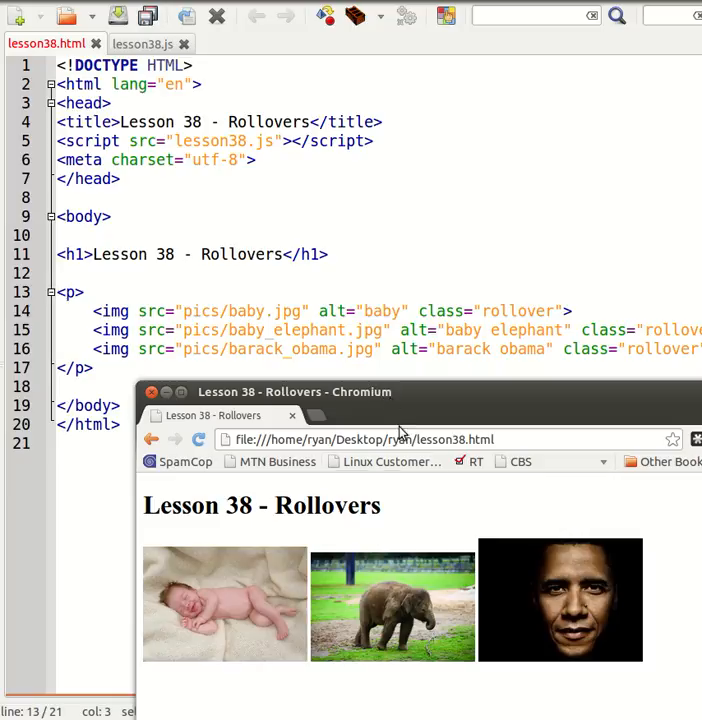
{"action": "mouse_move", "coordinate": [218, 608]}
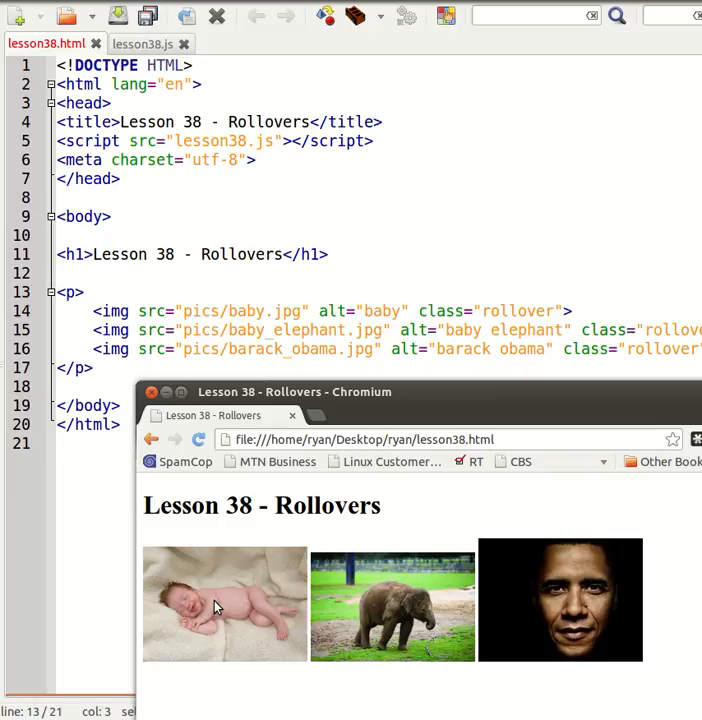
{"action": "mouse_move", "coordinate": [240, 540]}
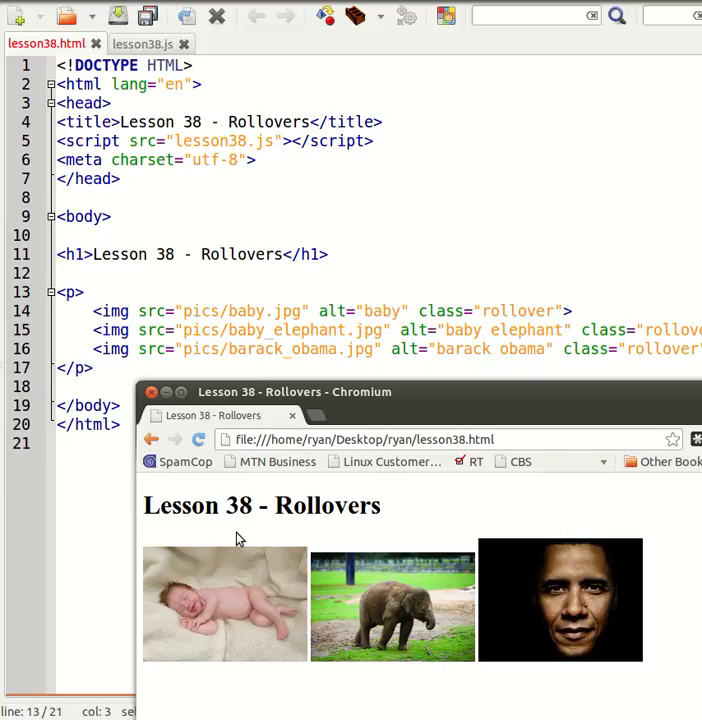
{"action": "mouse_move", "coordinate": [240, 532]}
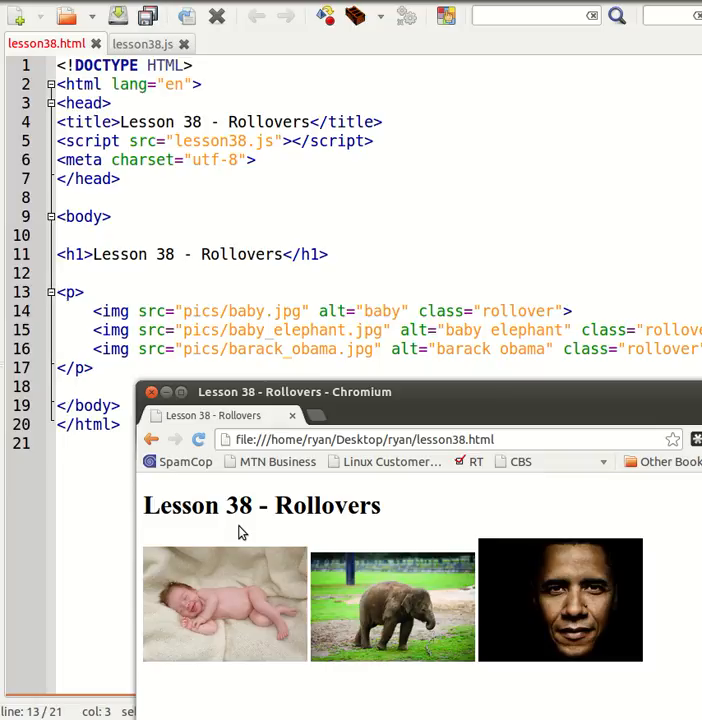
{"action": "mouse_move", "coordinate": [244, 532]}
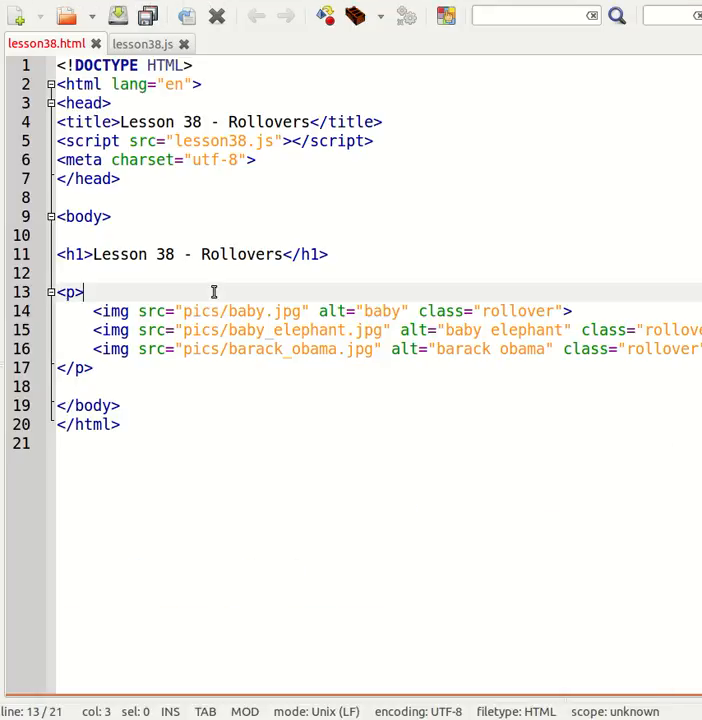
{"action": "mouse_move", "coordinate": [268, 212]}
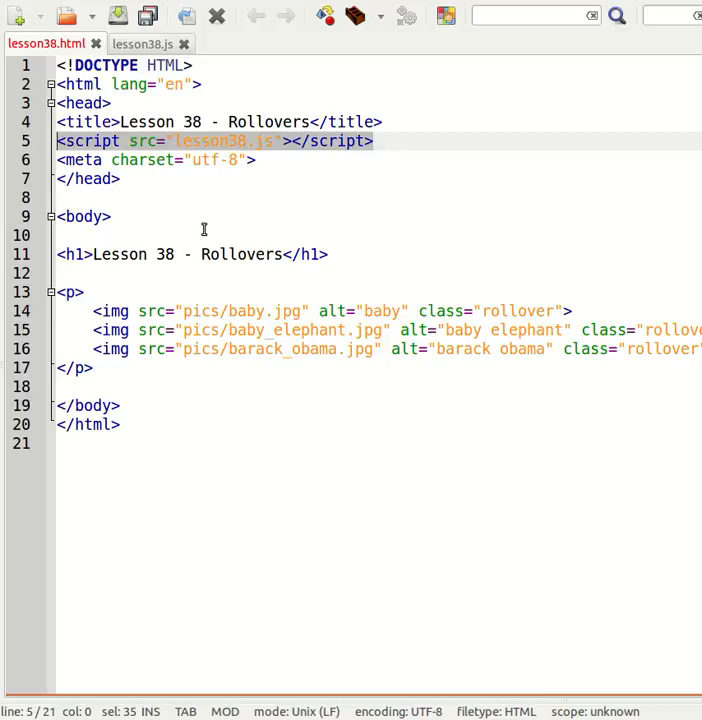
{"action": "left_click", "coordinate": [204, 234]}
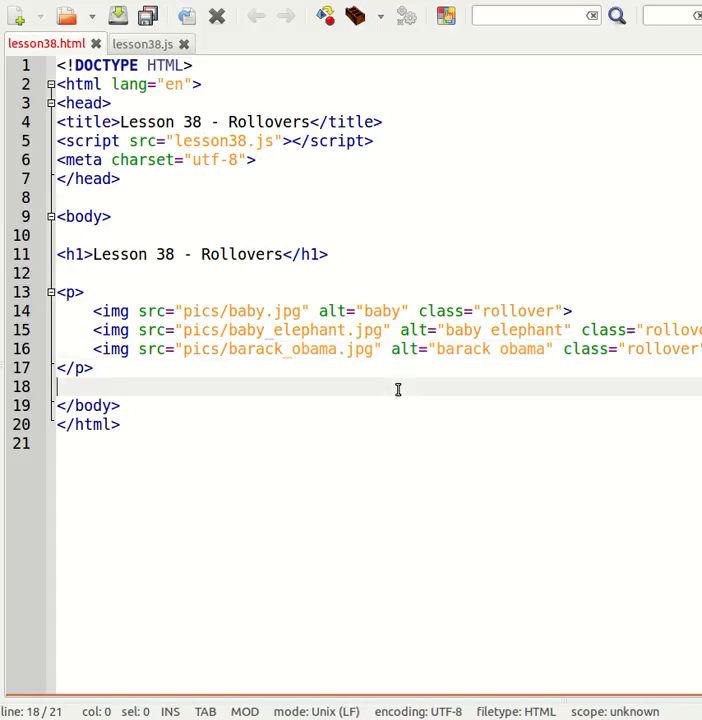
{"action": "mouse_move", "coordinate": [186, 396]}
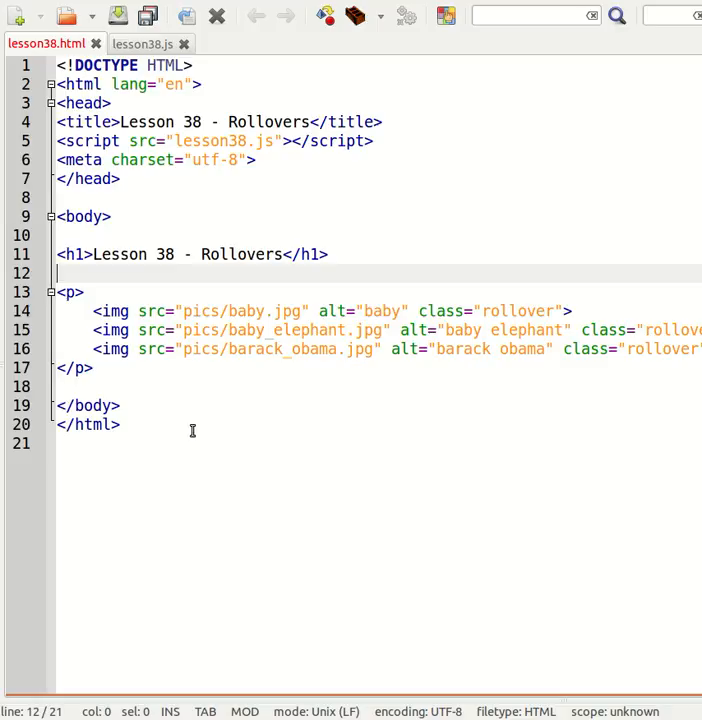
{"action": "left_click", "coordinate": [142, 44]}
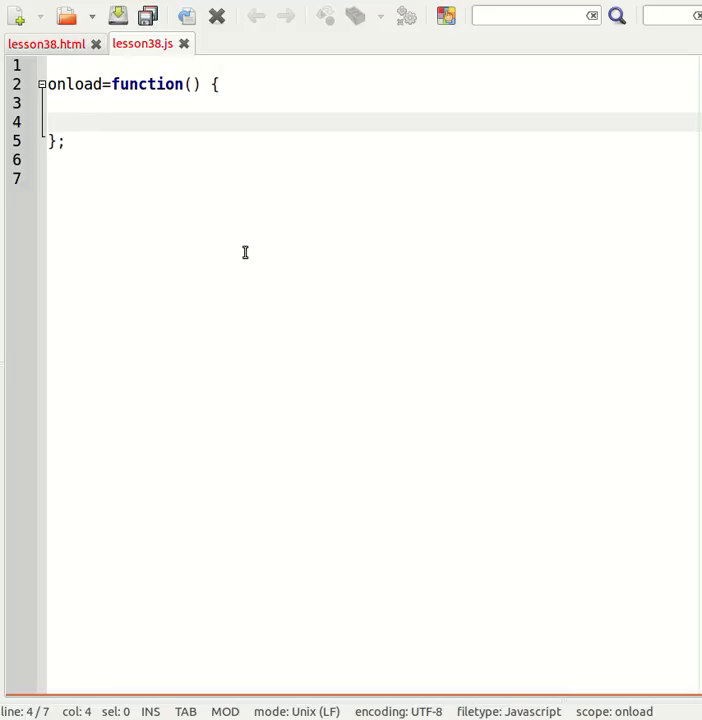
- Write the loop header for (var x=0; x < document.images.length; x++) { inside onload
{"action": "type", "text": "for"}
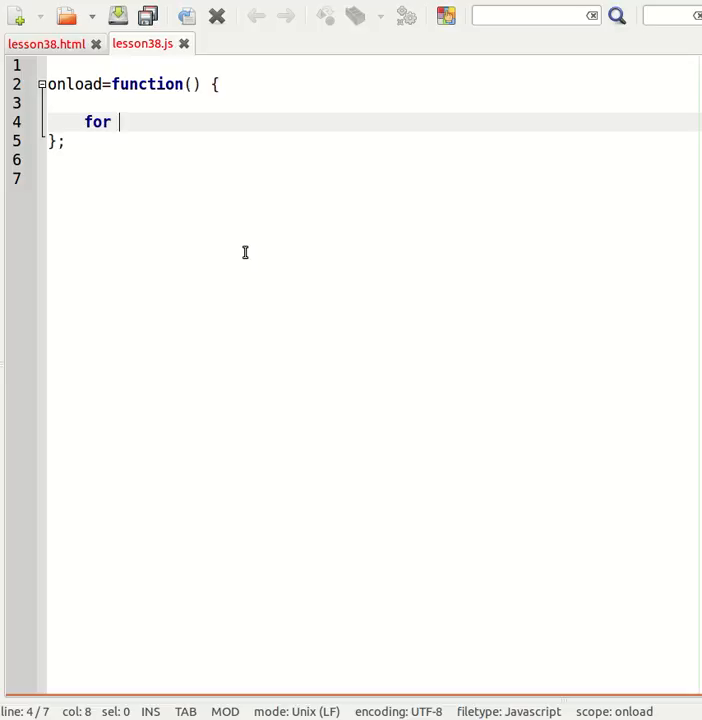
{"action": "type", "text": "(var x"}
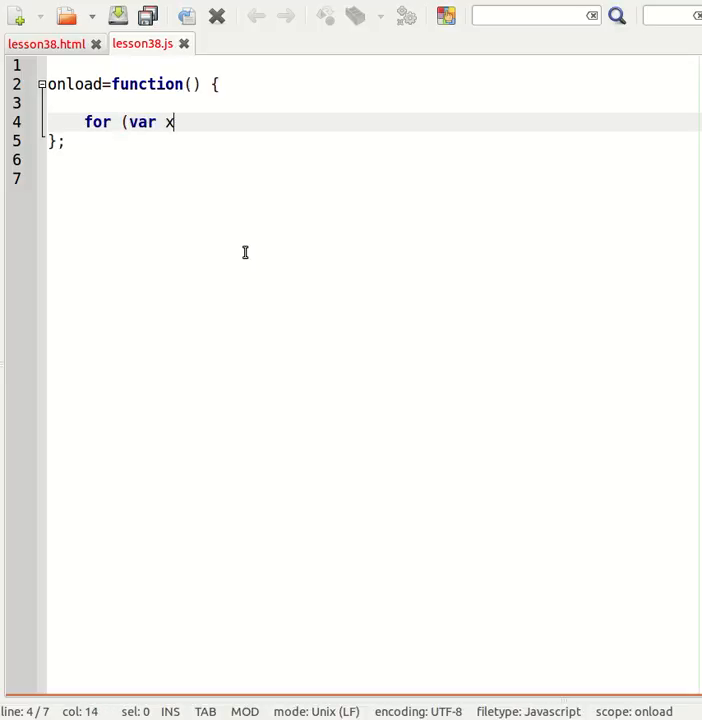
{"action": "type", "text": "="}
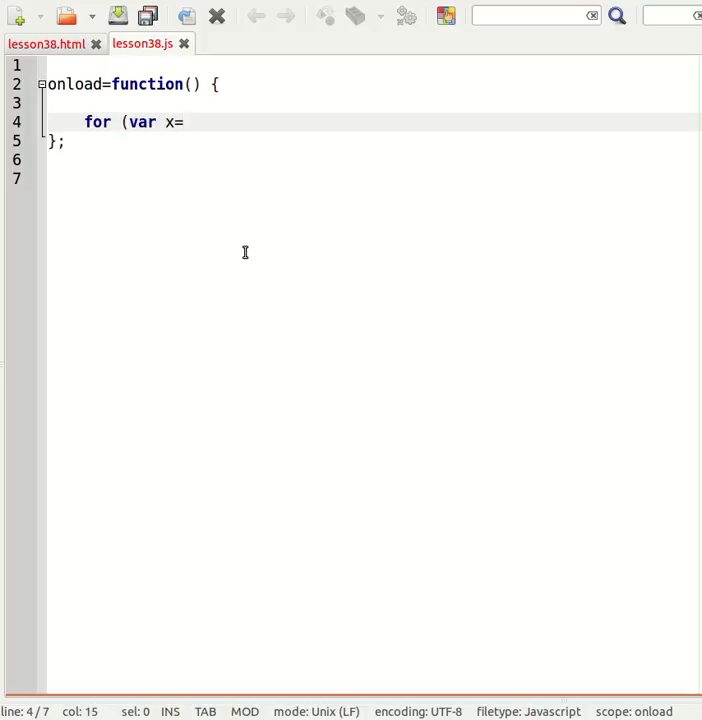
{"action": "type", "text": "0"}
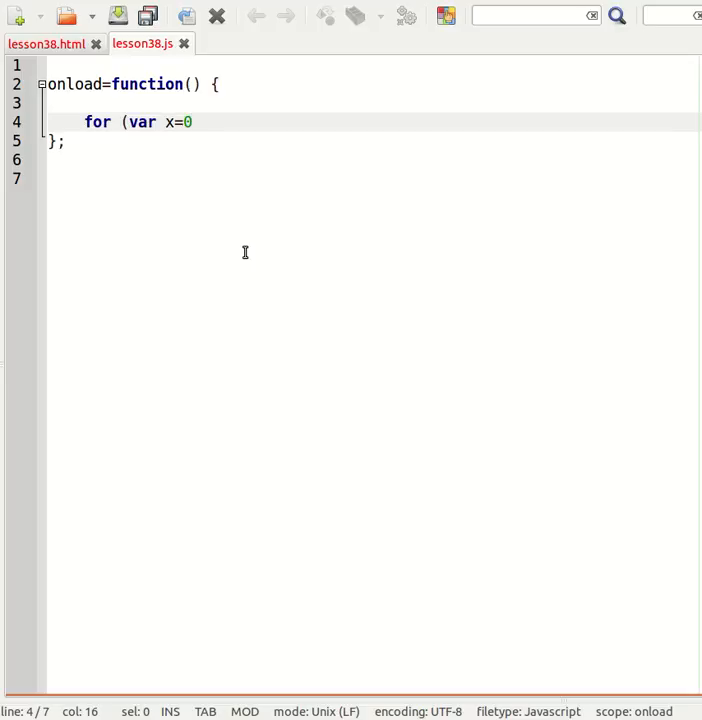
{"action": "type", "text": "; x <"}
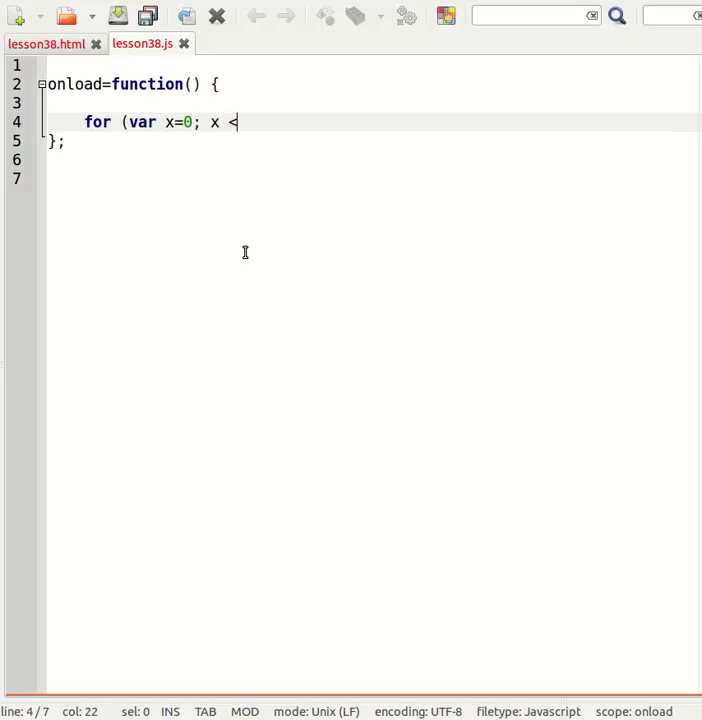
{"action": "type", "text": "documne"}
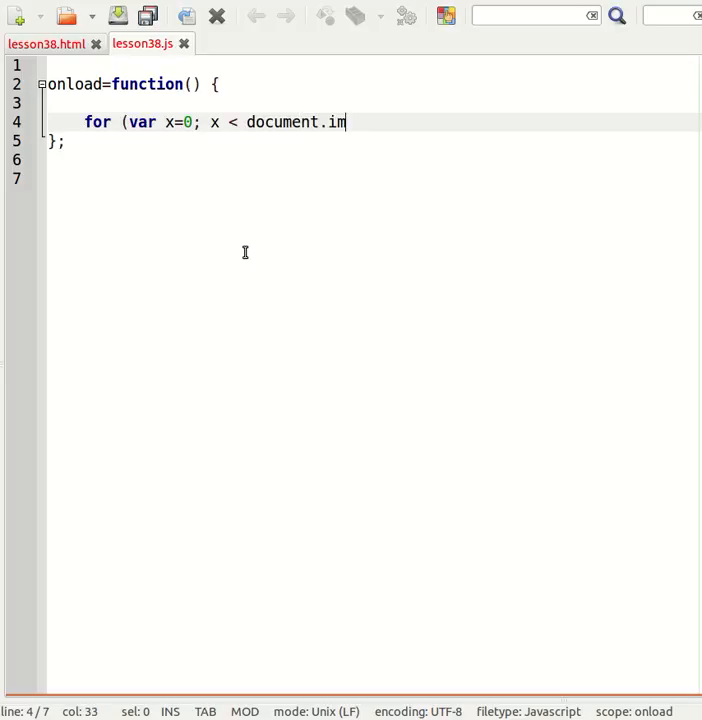
{"action": "type", "text": "ages"}
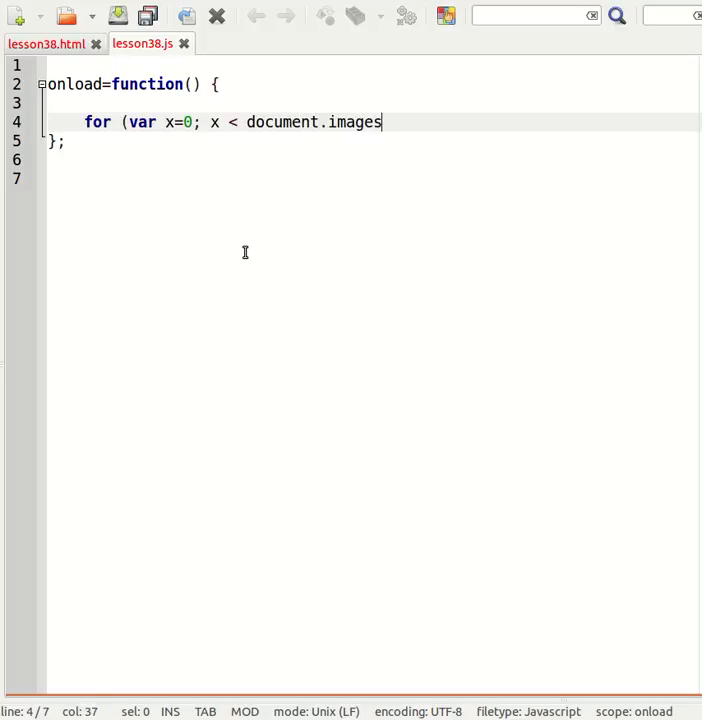
{"action": "type", "text": ".leng"}
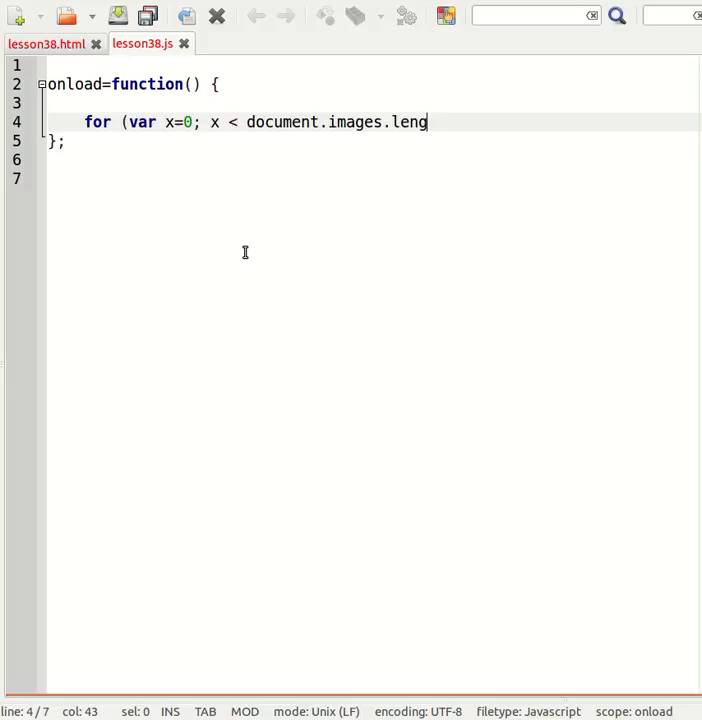
{"action": "type", "text": "th; x"}
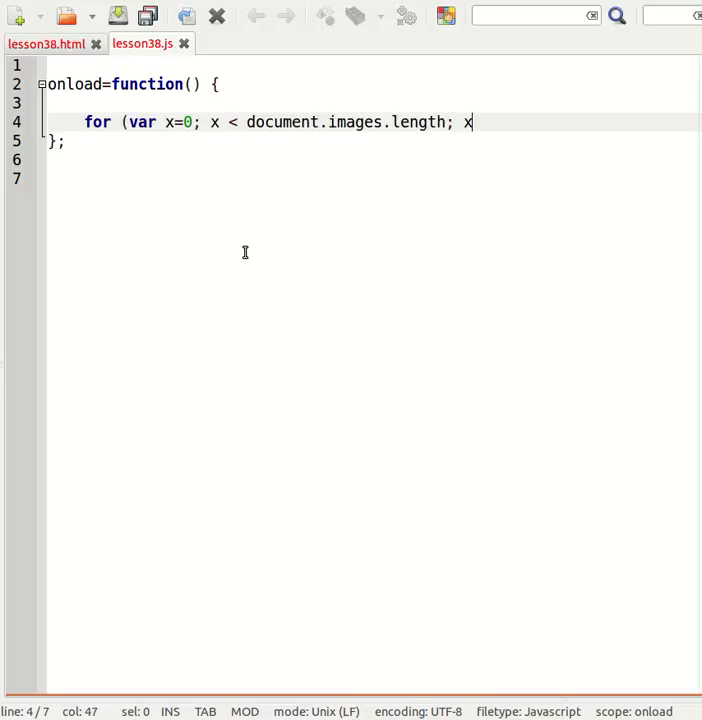
{"action": "type", "text": "++)"}
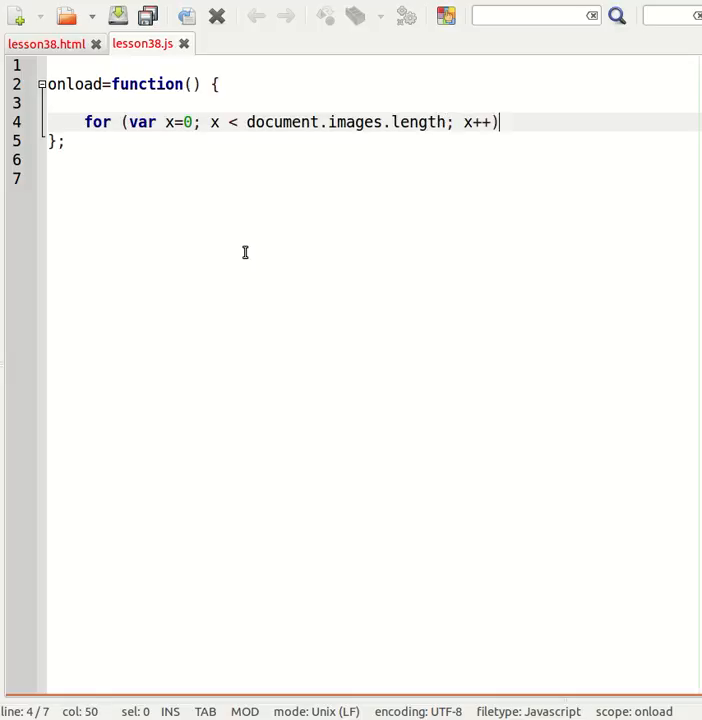
{"action": "type", "text": "{"}
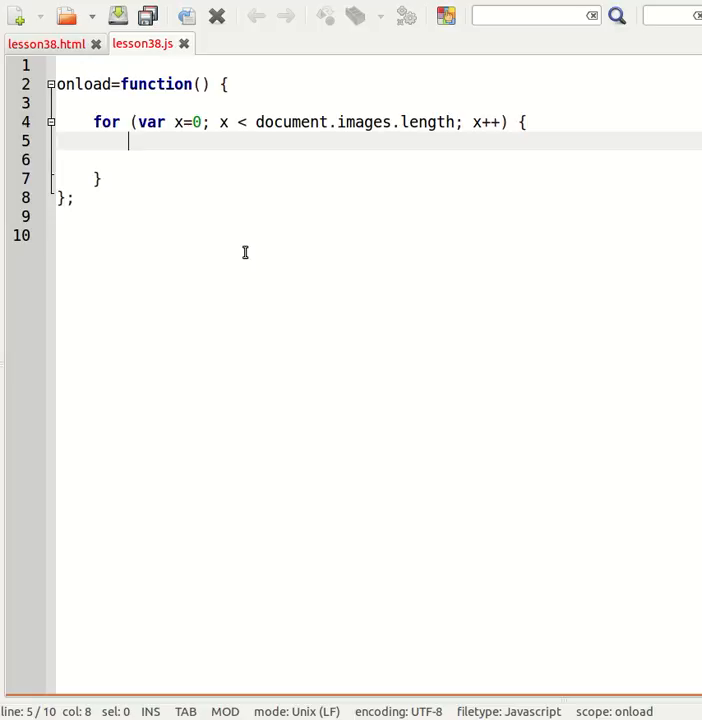
- Begin the loop body with var img=document.images[x]
{"action": "type", "text": "var"}
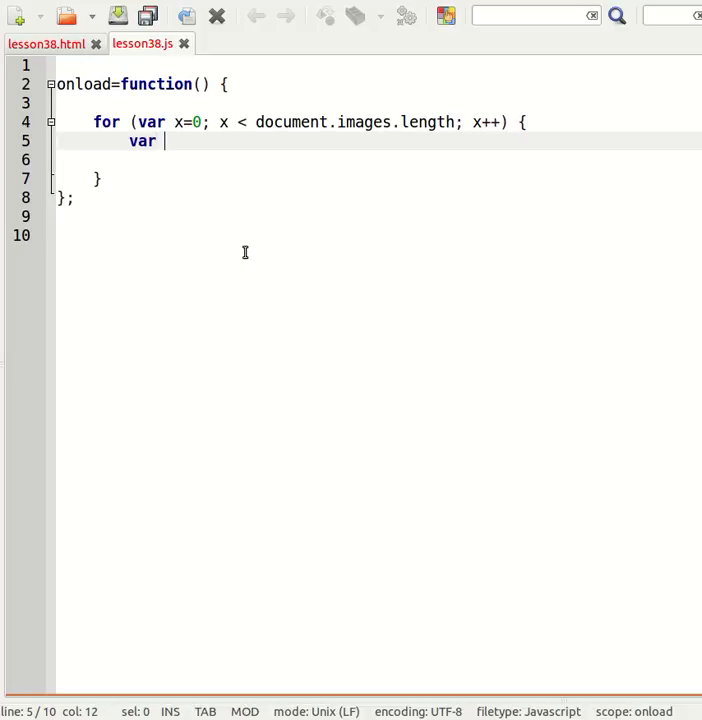
{"action": "type", "text": "img=document"}
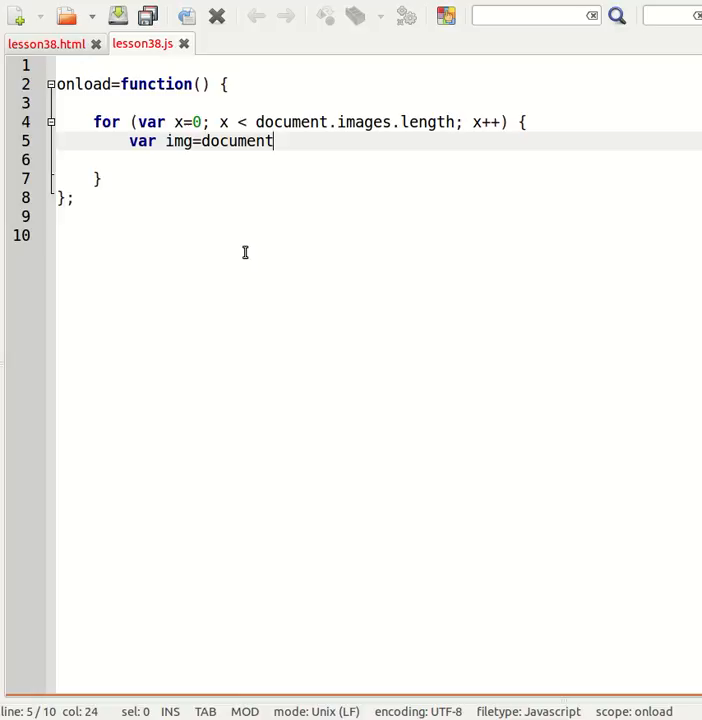
{"action": "type", "text": ".images[x];"}
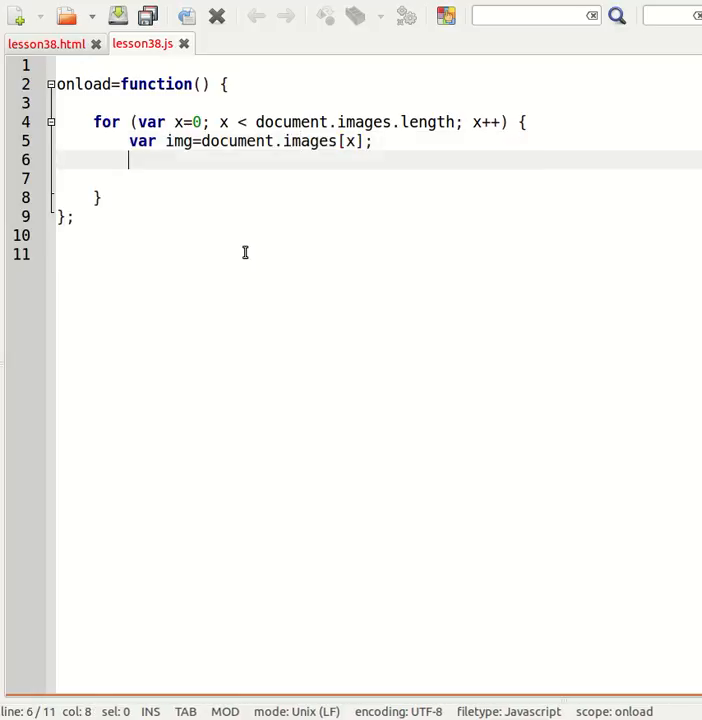
- Start the condition if (img.className after glancing at the image markup in lesson38.html
{"action": "type", "text": "if (img"}
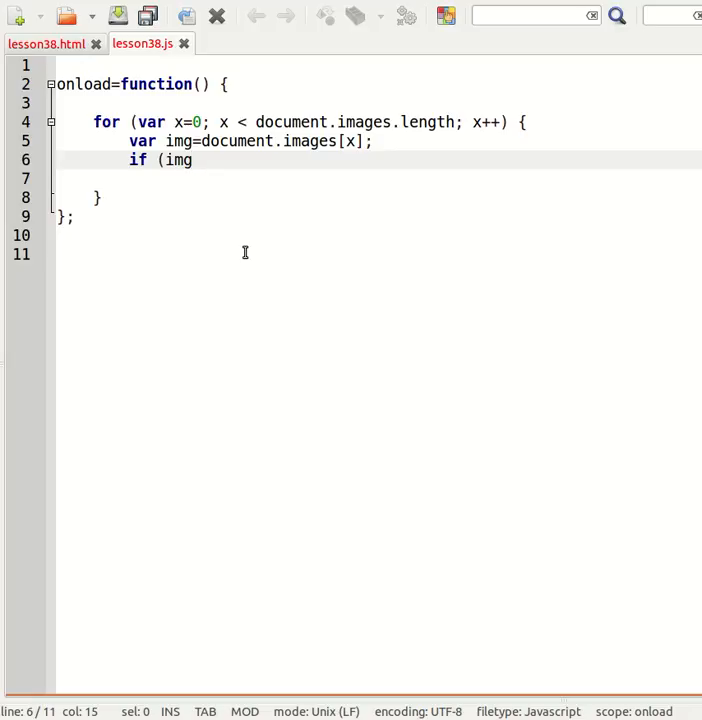
{"action": "left_click", "coordinate": [46, 44]}
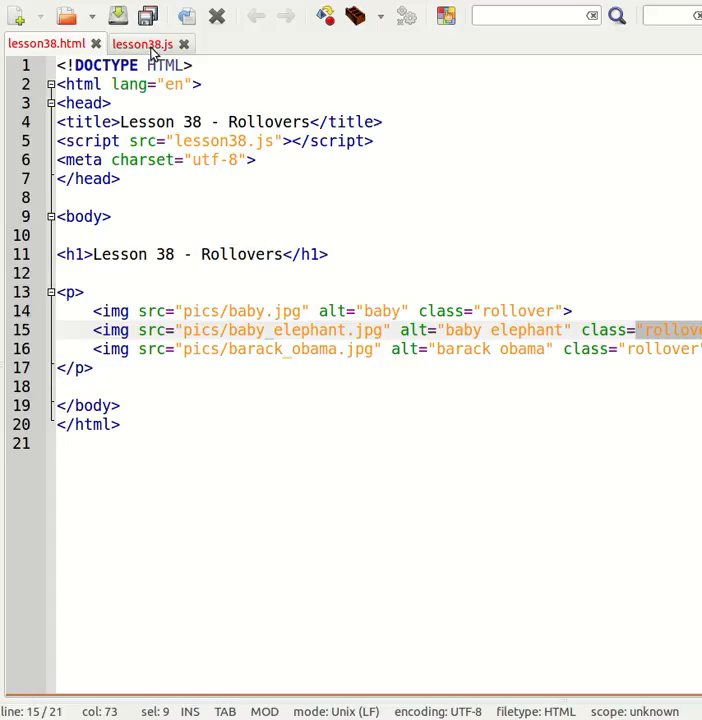
{"action": "left_click", "coordinate": [142, 44]}
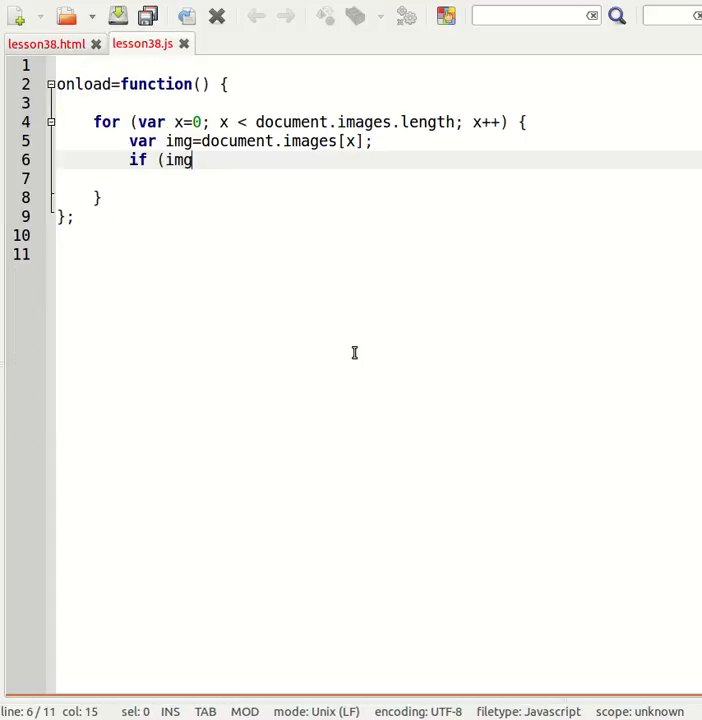
{"action": "type", "text": "."}
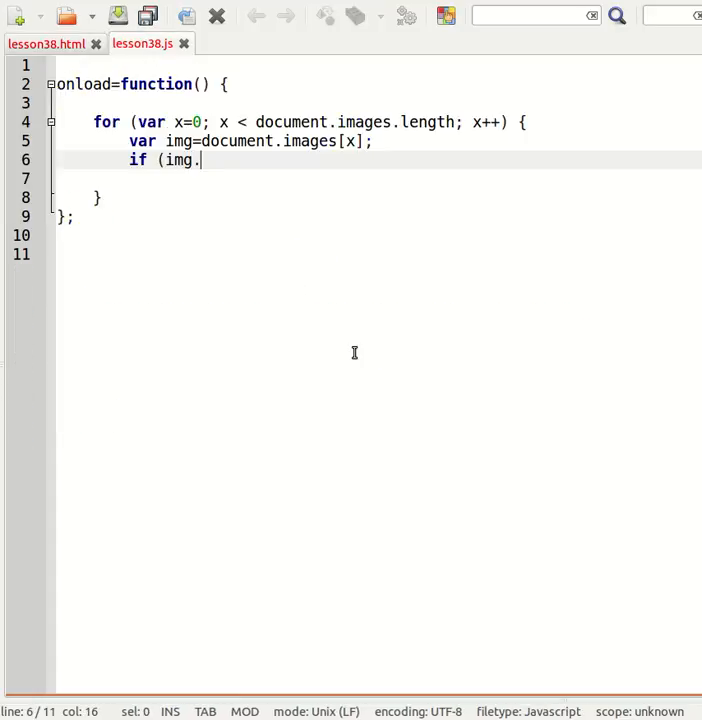
{"action": "type", "text": "className"}
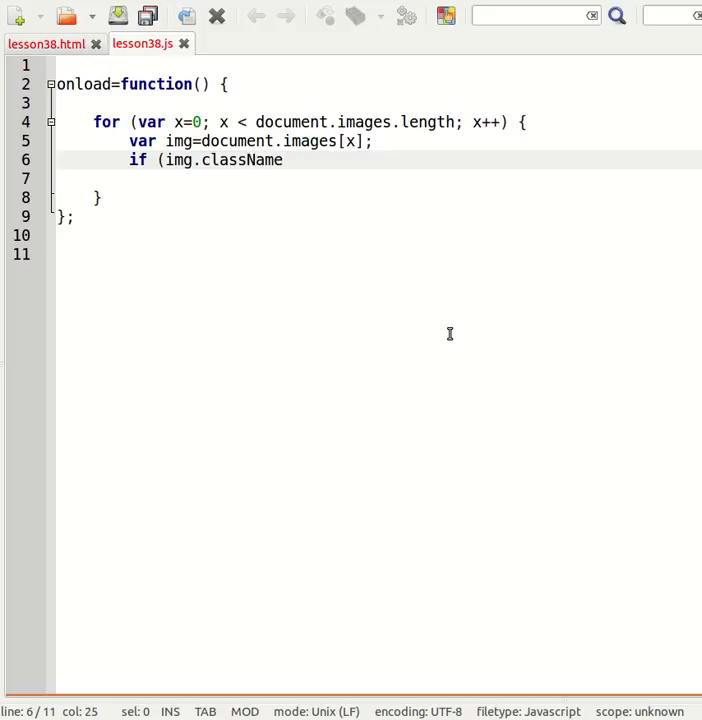
- Confirm the rollover class in the HTML and finish the condition as ==="rollover") {
{"action": "double_click", "coordinate": [242, 160]}
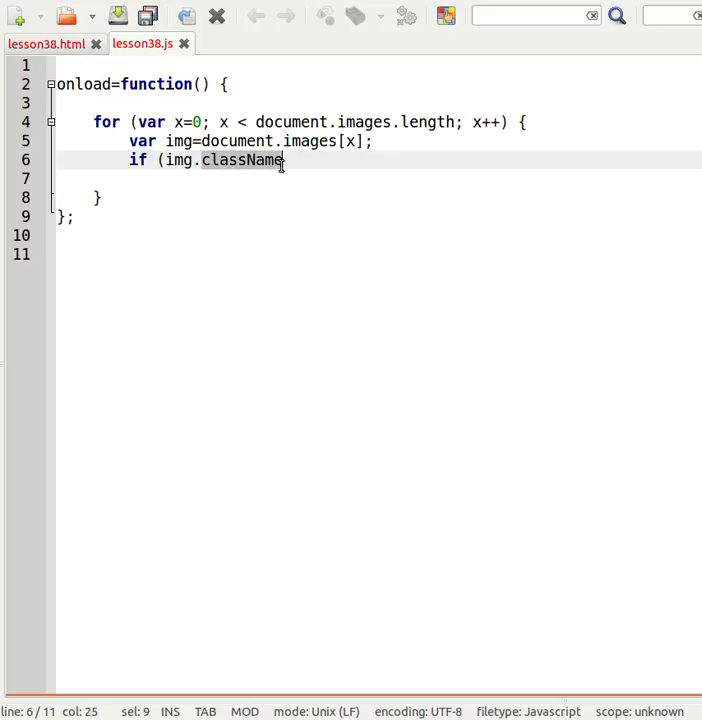
{"action": "left_click", "coordinate": [46, 44]}
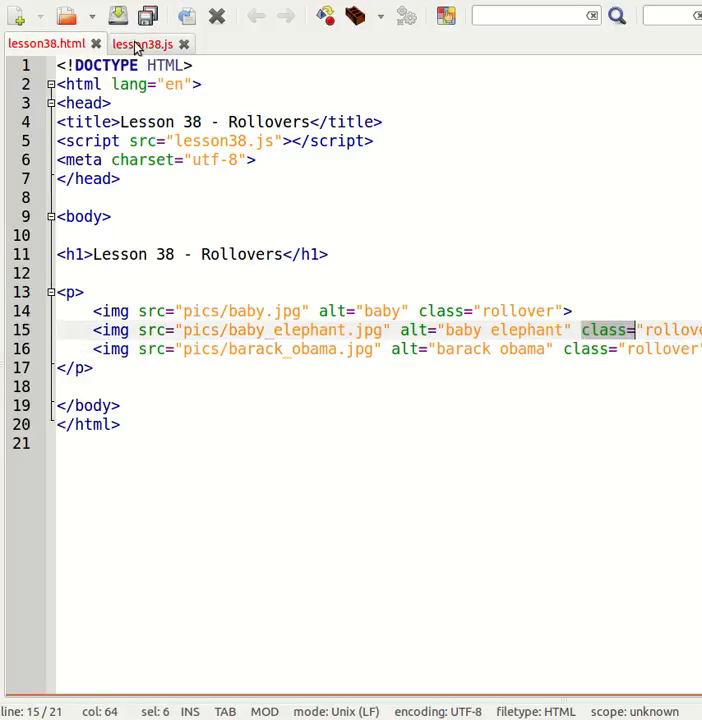
{"action": "left_click", "coordinate": [144, 44]}
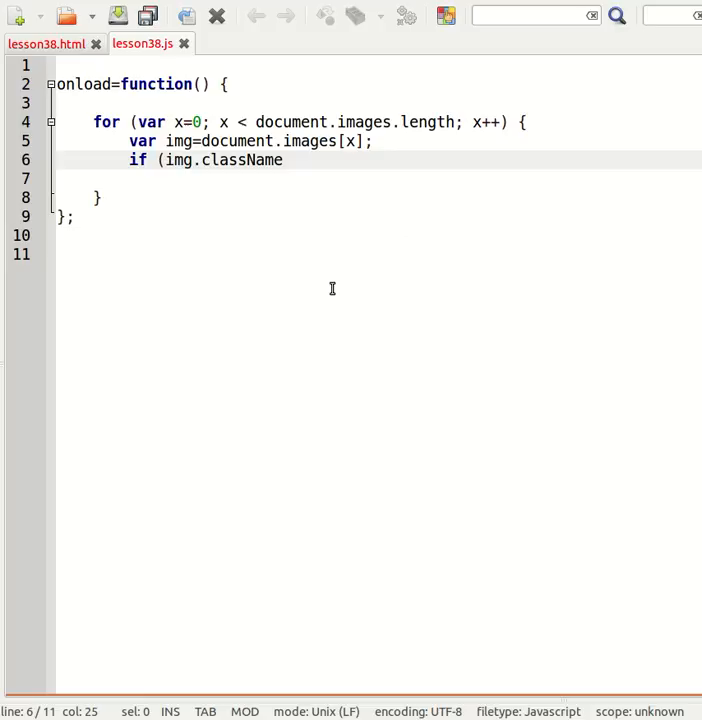
{"action": "type", "text": "==\"rollov"}
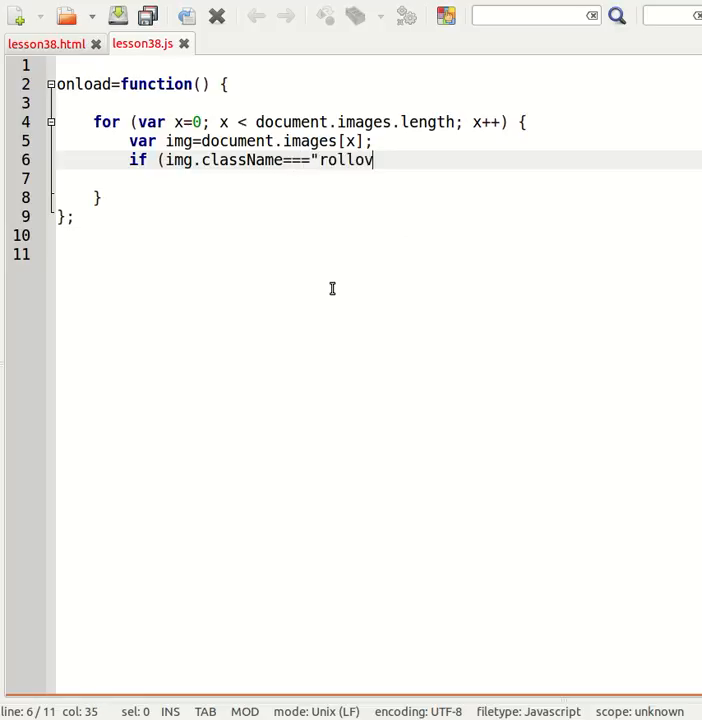
{"action": "type", "text": "er\") {"}
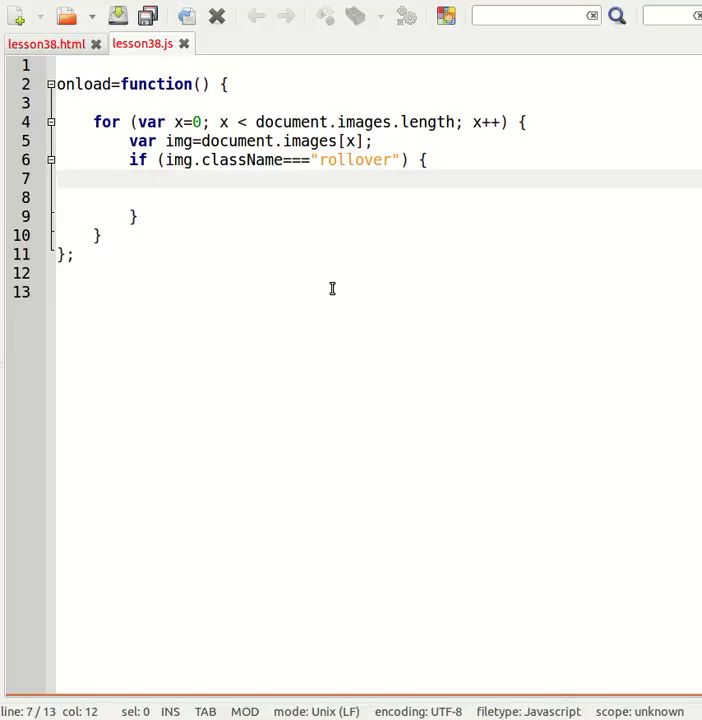
- Add an empty img.onmouseover=function() { }; handler inside the if block
{"action": "type", "text": "im"}
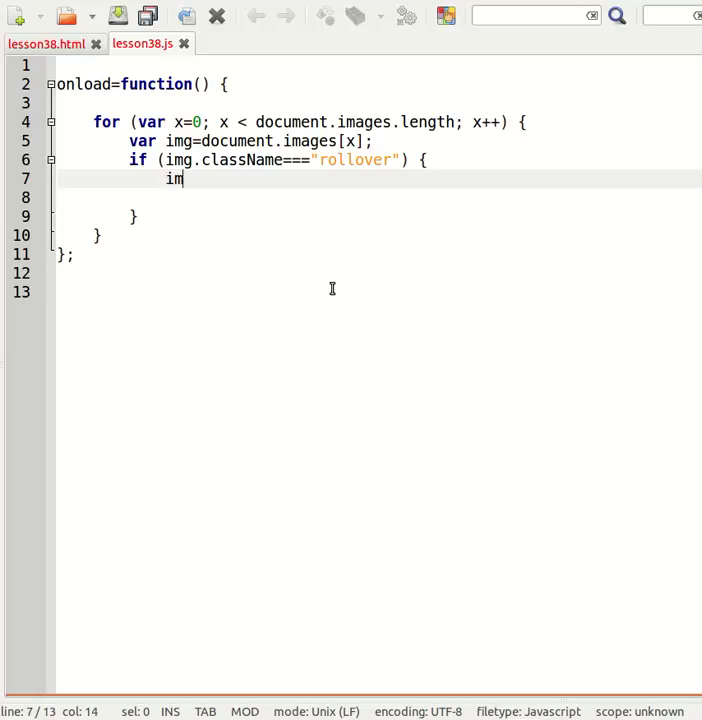
{"action": "type", "text": "g.onmous"}
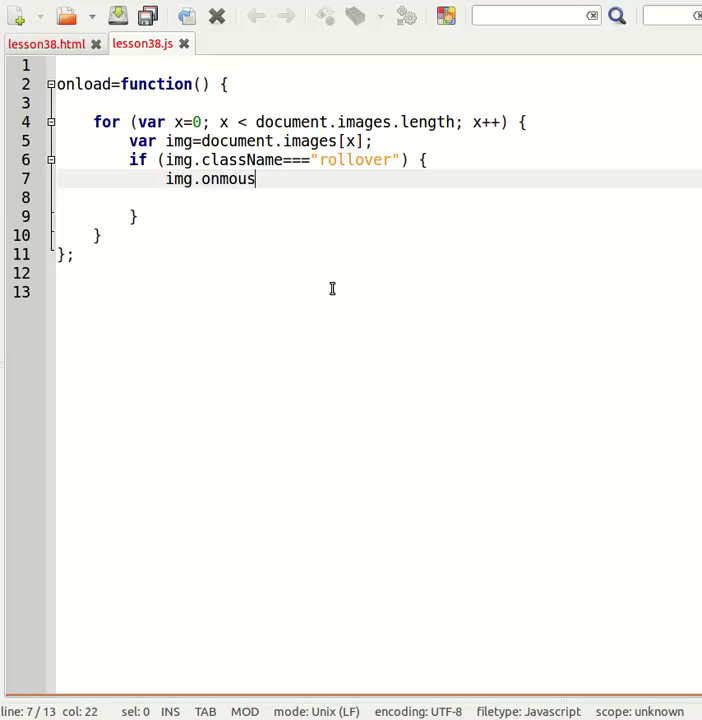
{"action": "type", "text": "eover=fu"}
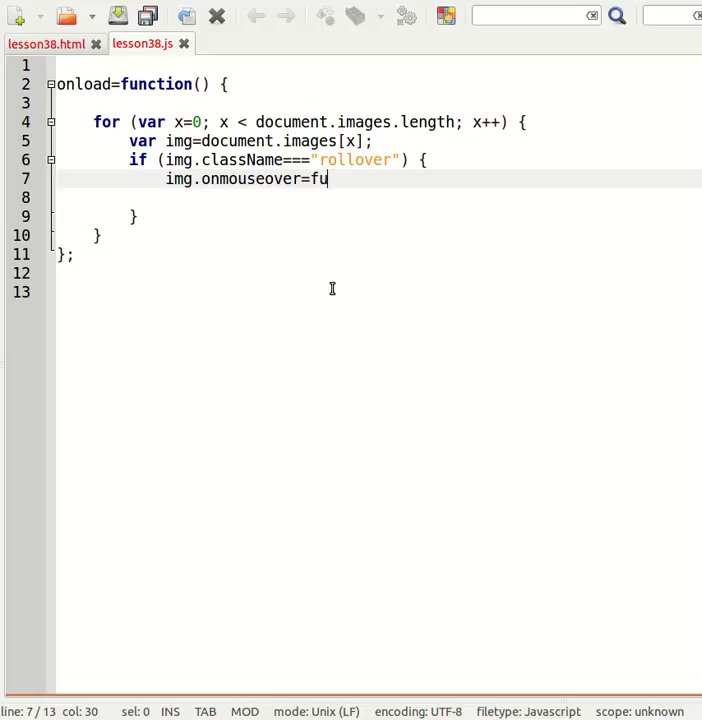
{"action": "type", "text": "nction();"}
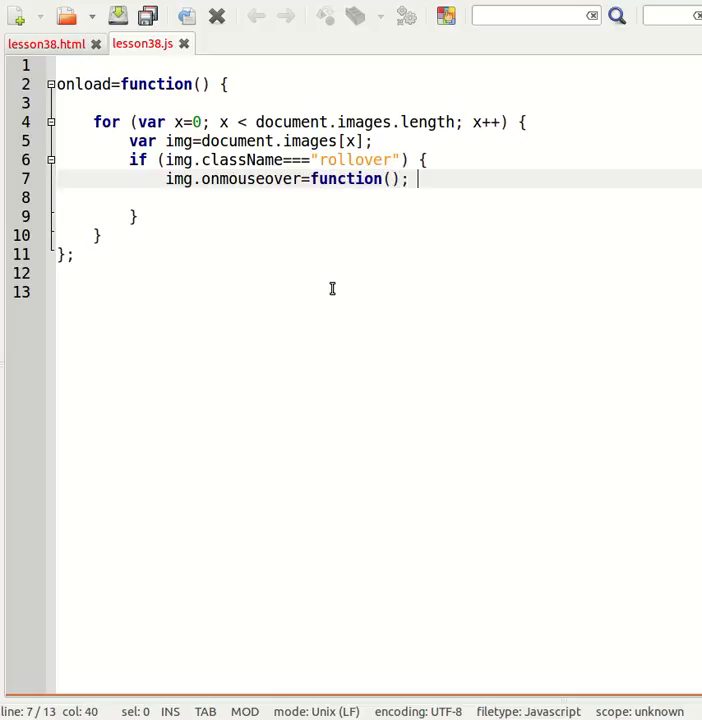
{"action": "type", "text": "{"}
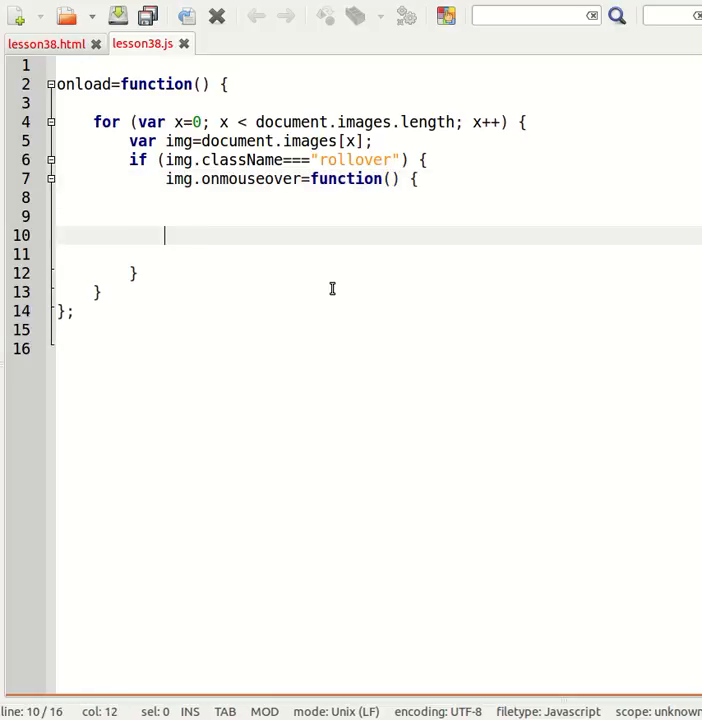
{"action": "type", "text": "};"}
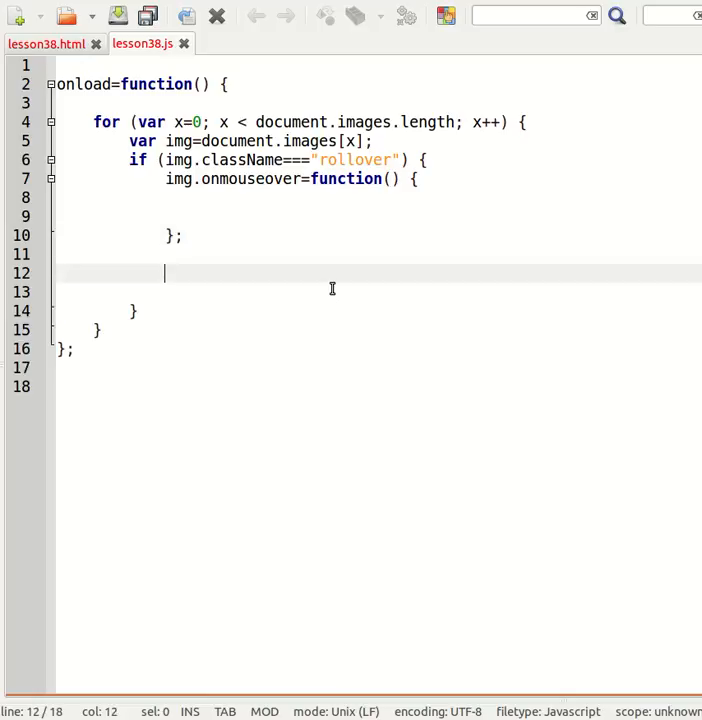
- Add an empty img.onmouseout=function() { }; handler below it
{"action": "type", "text": "img.on"}
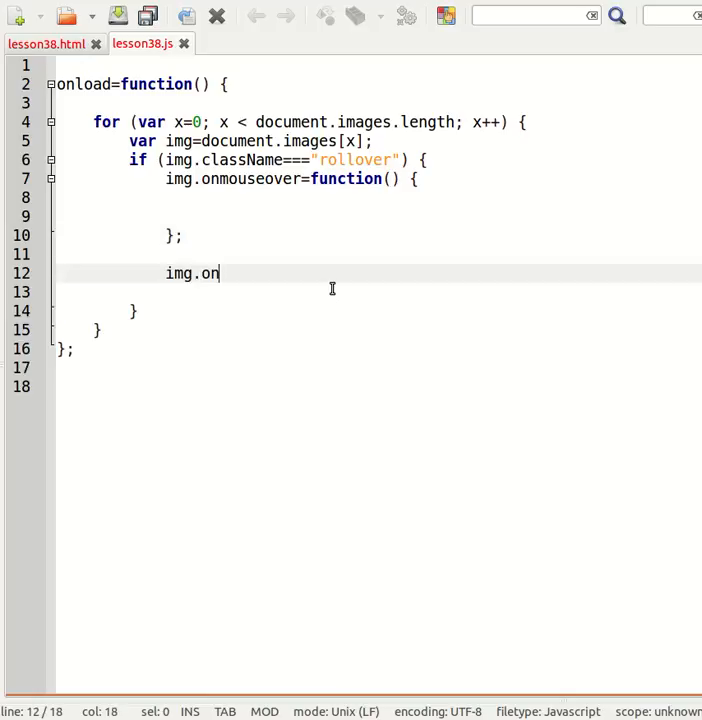
{"action": "type", "text": "mouseout=fu"}
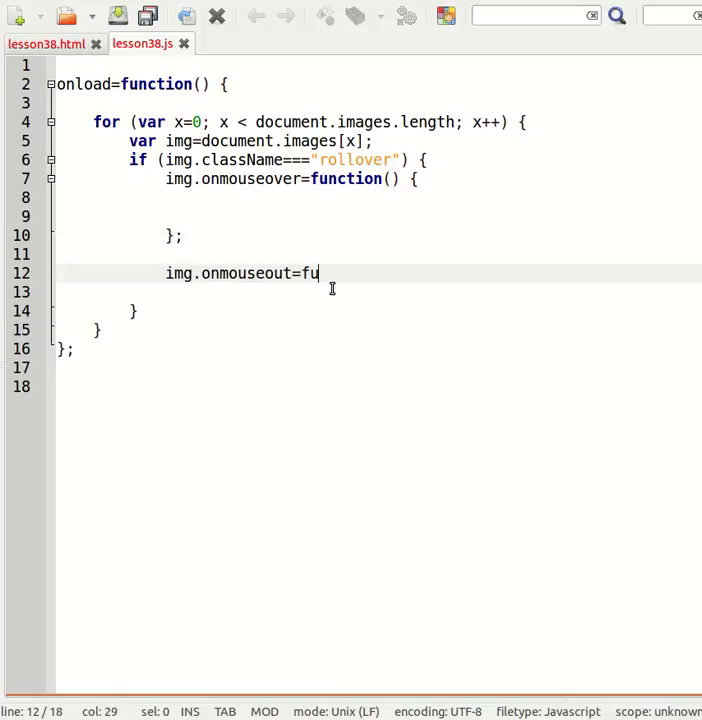
{"action": "type", "text": "nction() {"}
{"action": "type", "text": "}"}
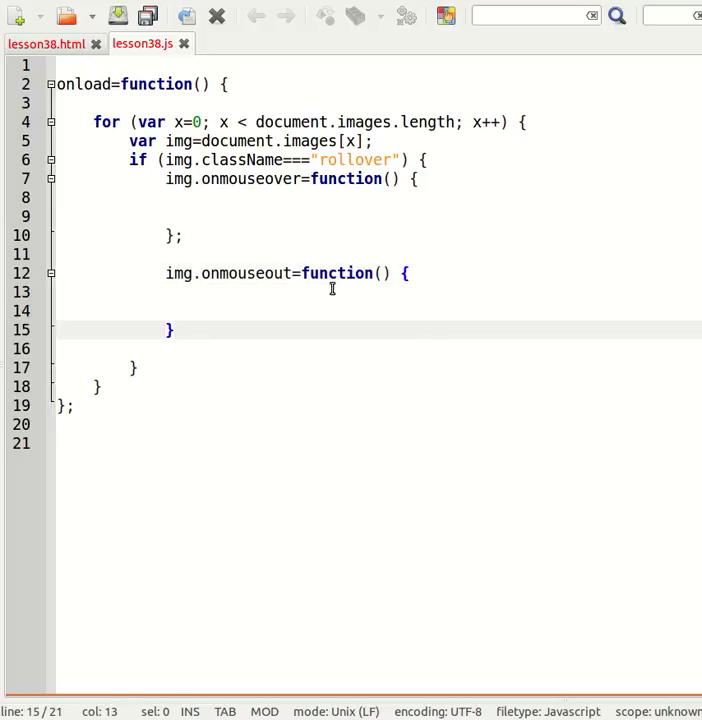
{"action": "type", "text": ";"}
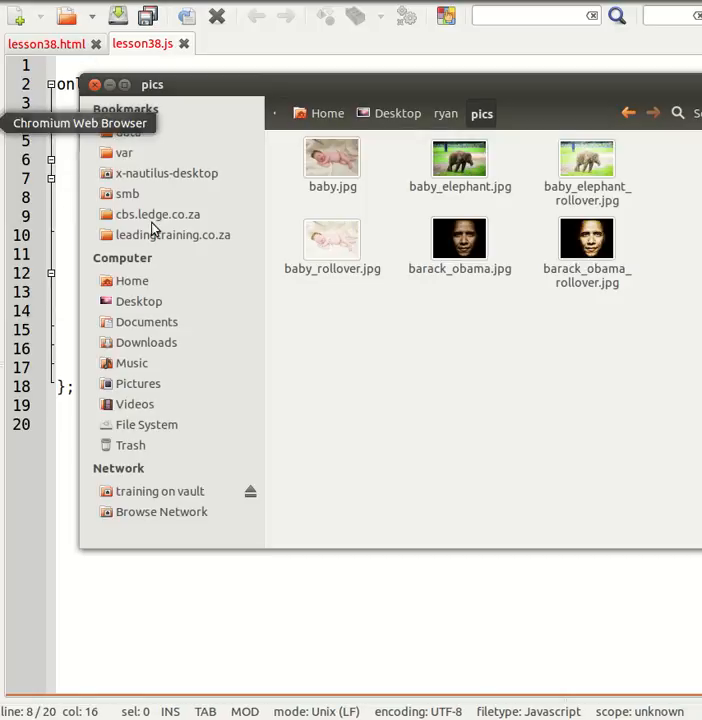
{"action": "mouse_move", "coordinate": [420, 360]}
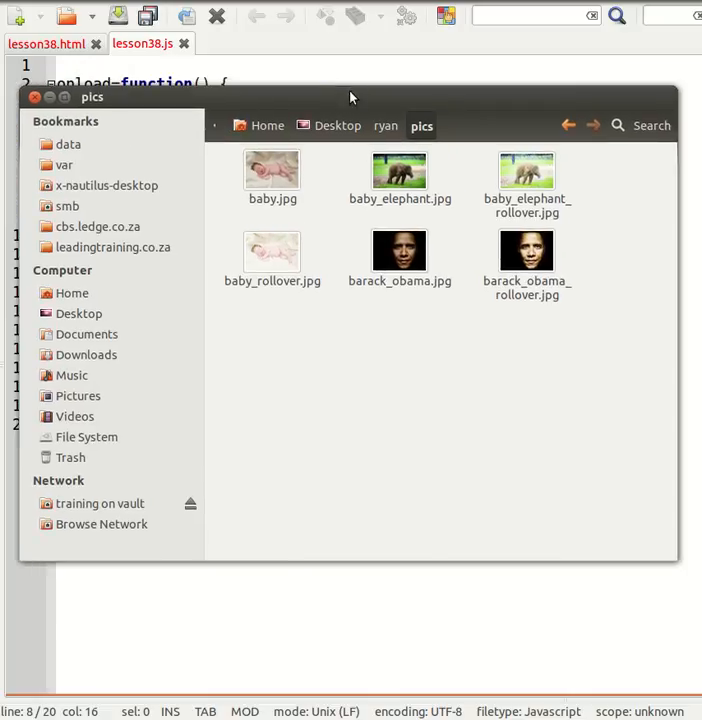
- Select baby.jpg and baby_rollover.jpg in the pics folder and preview baby_rollover.jpg
{"action": "left_click", "coordinate": [272, 252]}
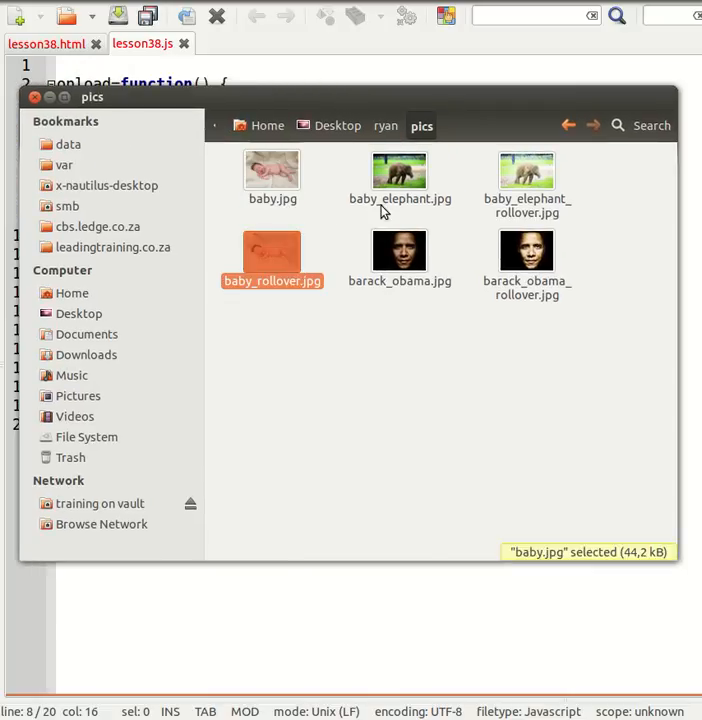
{"action": "left_click", "coordinate": [272, 176]}
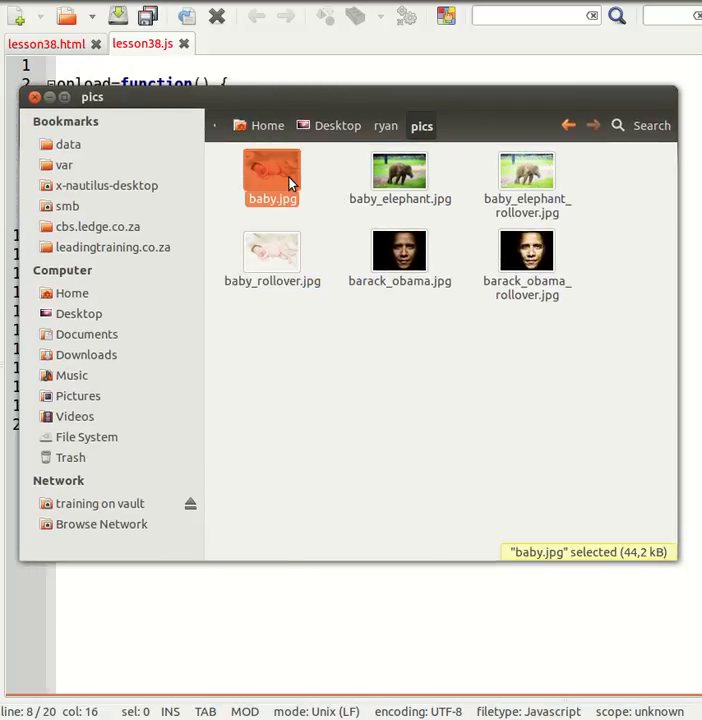
{"action": "left_click", "coordinate": [272, 252]}
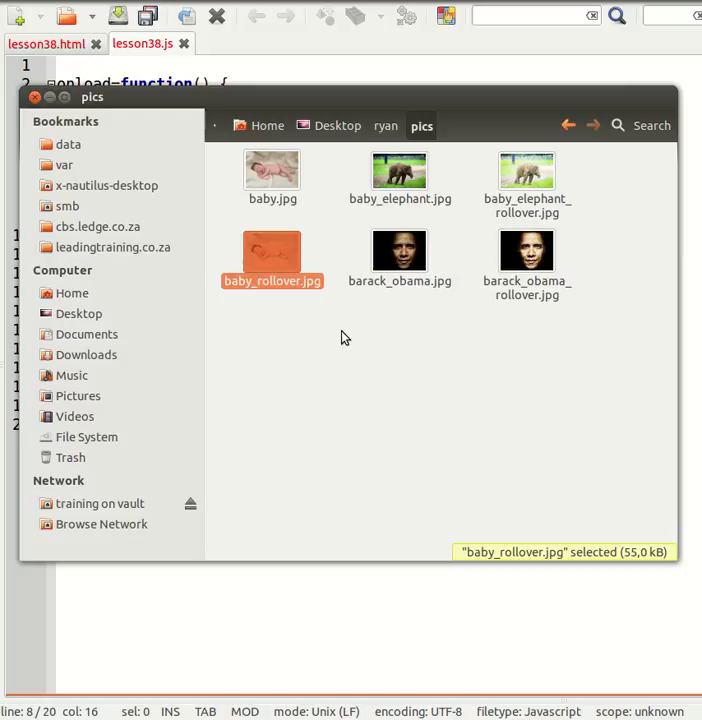
{"action": "double_click", "coordinate": [272, 258]}
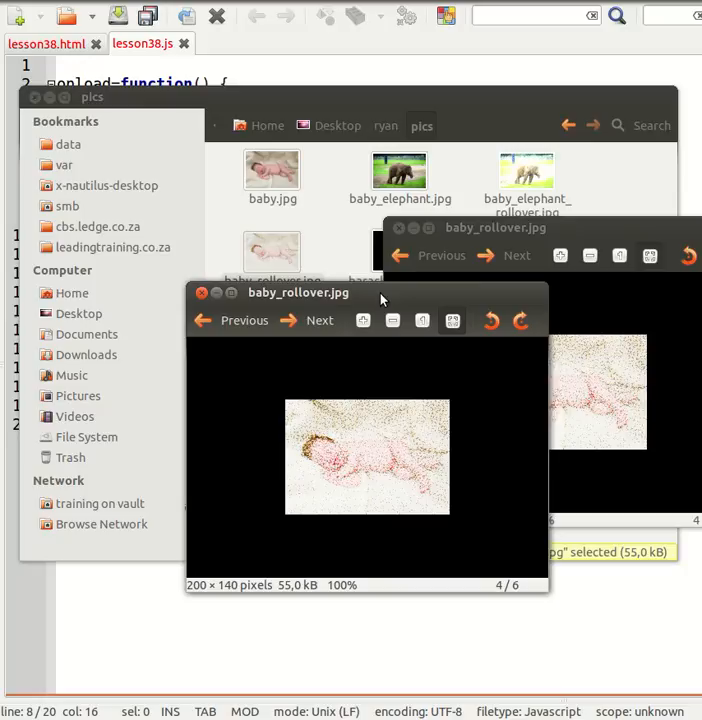
{"action": "mouse_move", "coordinate": [360, 476]}
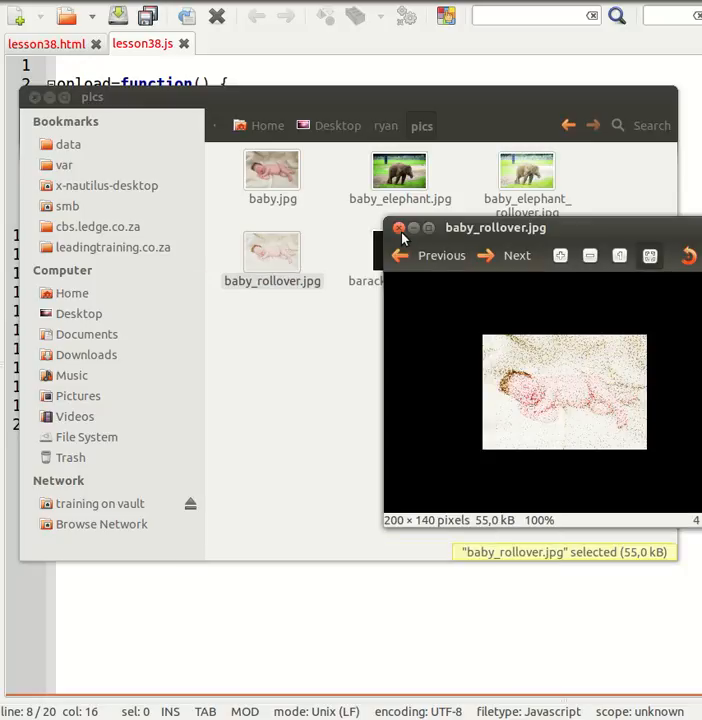
{"action": "left_click", "coordinate": [400, 228]}
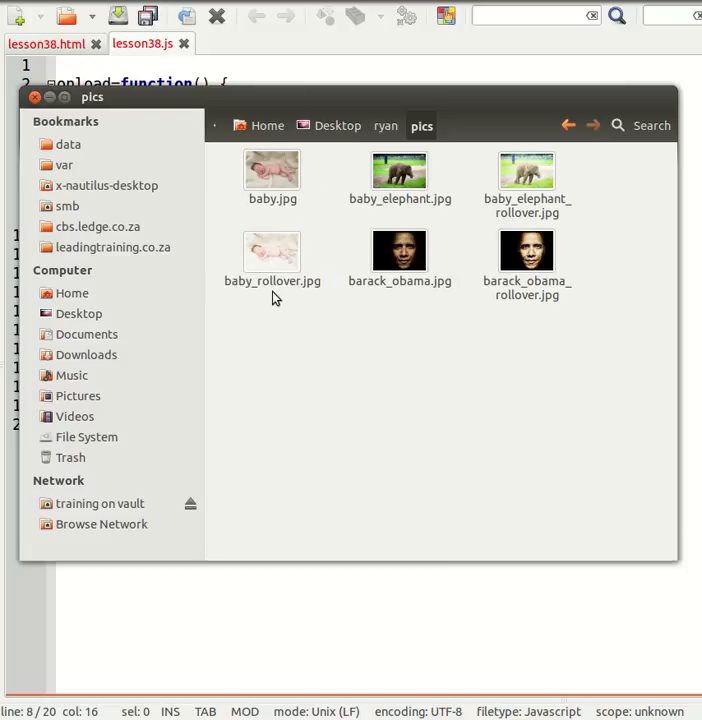
- Compare baby.jpg, baby_rollover.jpg and baby_elephant.jpg, then return to the script editor
{"action": "left_click", "coordinate": [272, 252]}
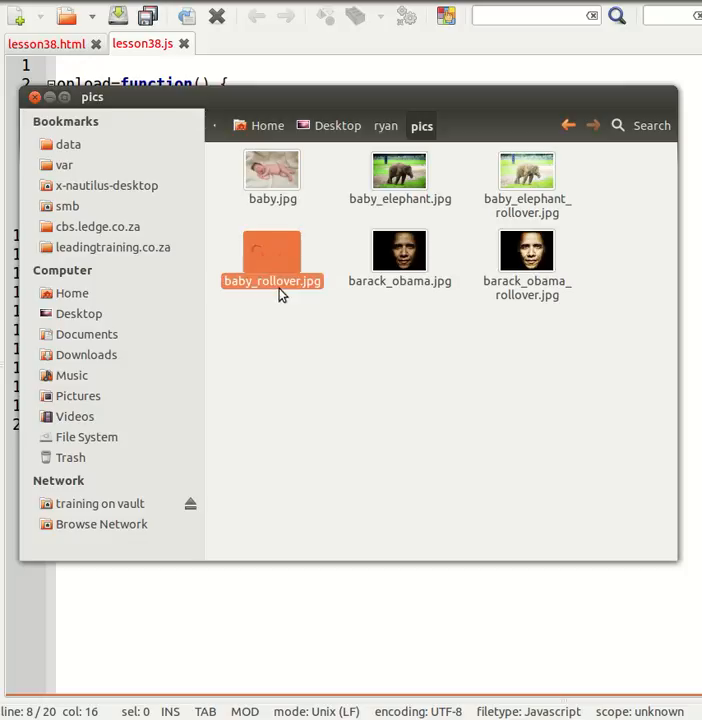
{"action": "left_click", "coordinate": [272, 250]}
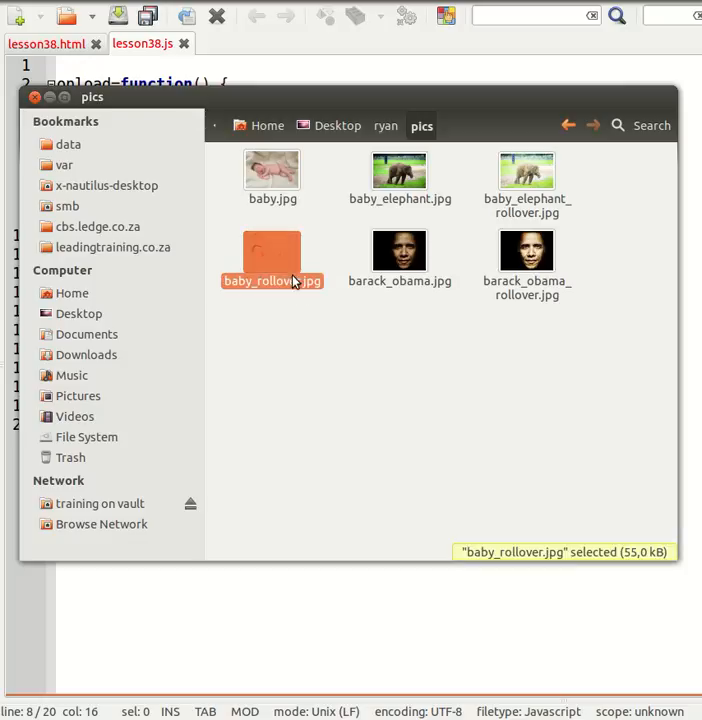
{"action": "left_click", "coordinate": [272, 170]}
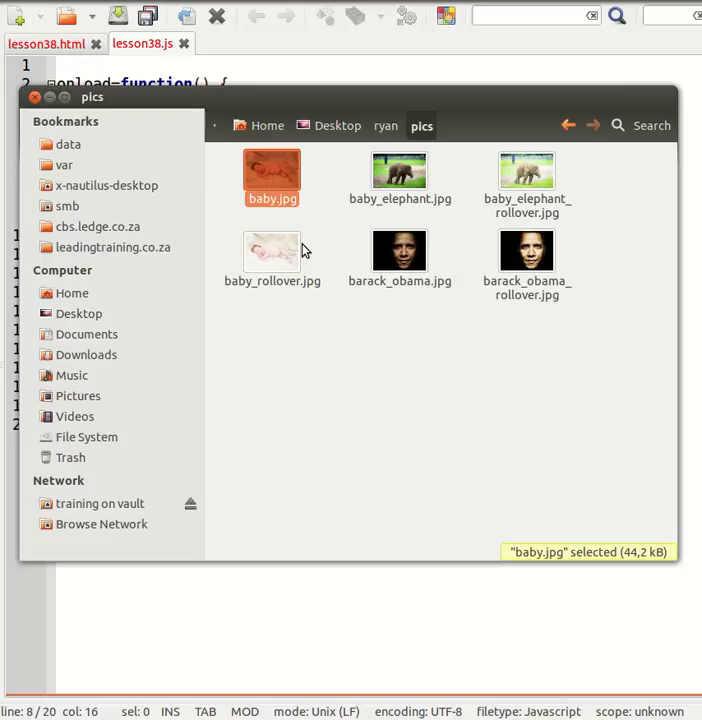
{"action": "left_click", "coordinate": [272, 252]}
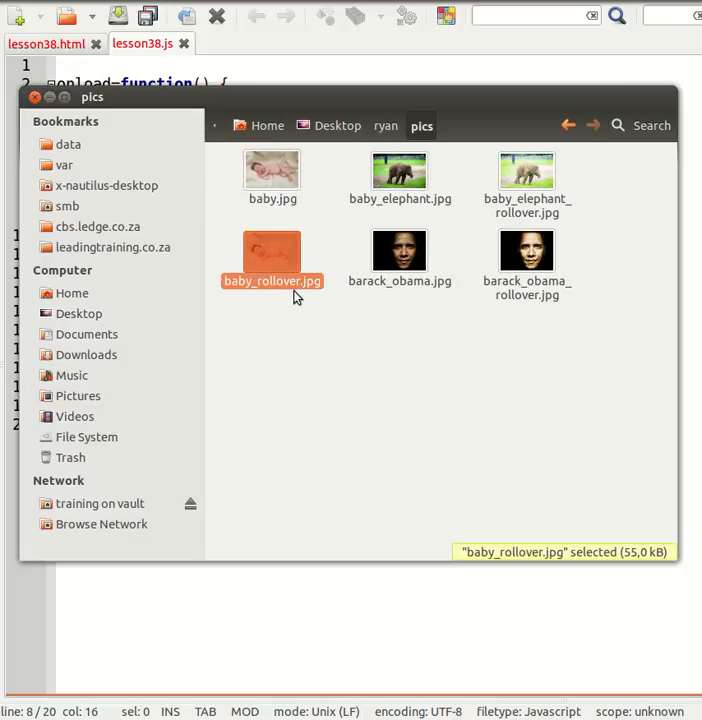
{"action": "left_click", "coordinate": [400, 170]}
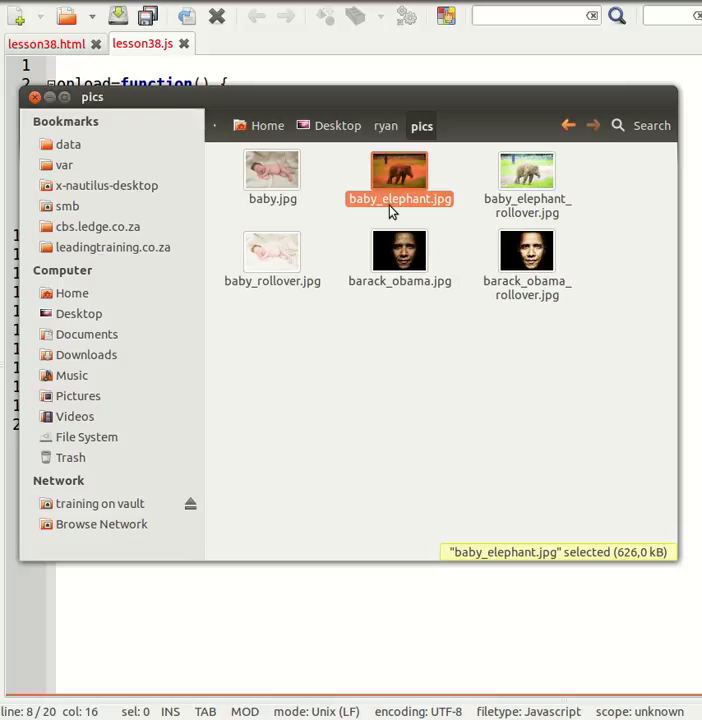
{"action": "left_click", "coordinate": [528, 184]}
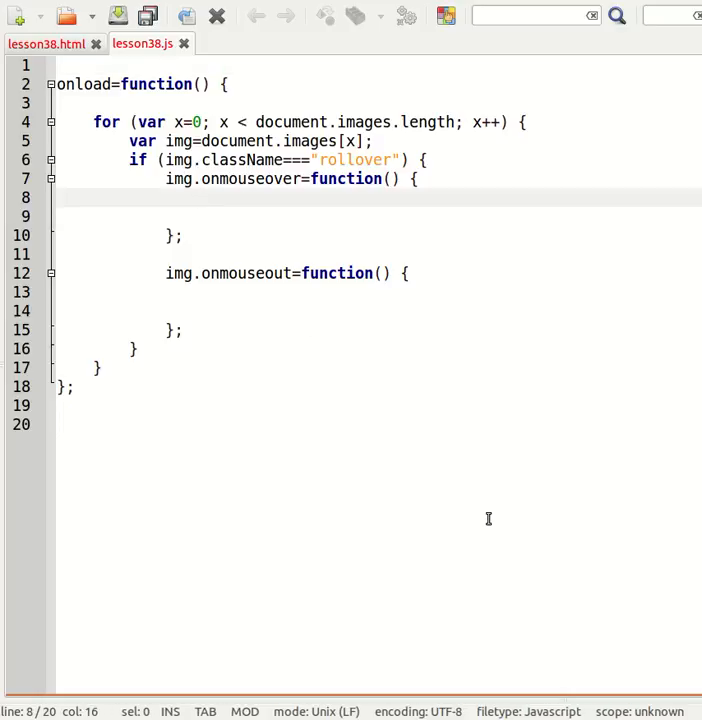
- Set img.src=img.src.replace(/\.jpg$/,"_rollover.jpg"); in the onmouseover handler
{"action": "type", "text": "img.src="}
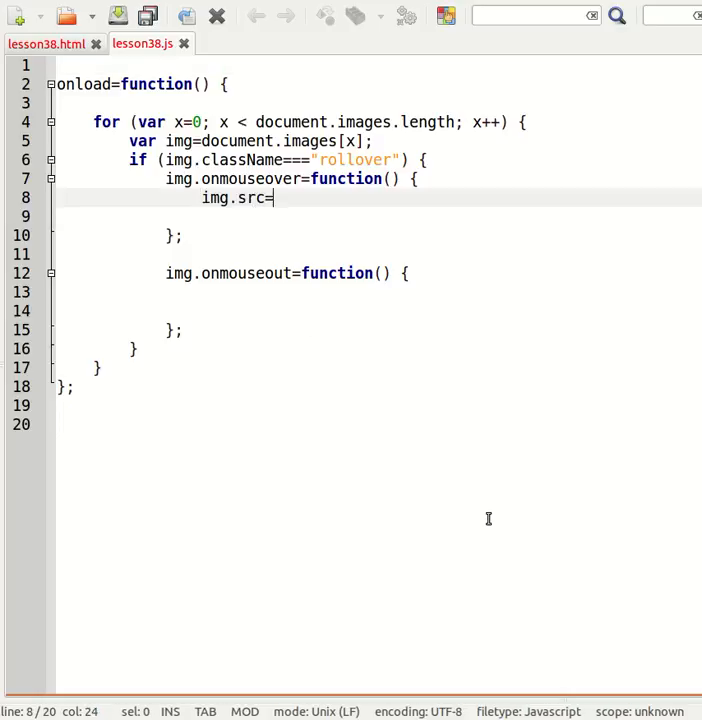
{"action": "type", "text": "im"}
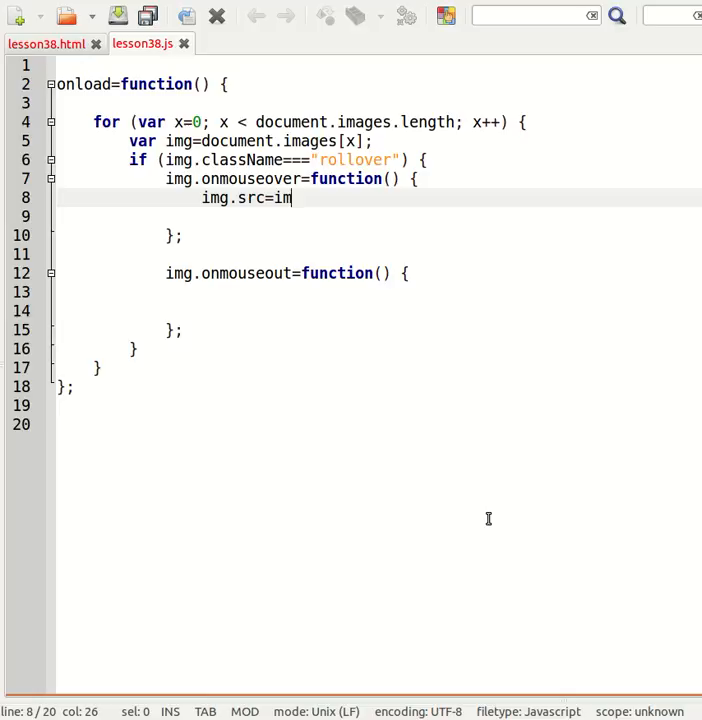
{"action": "type", "text": "g.src.repl"}
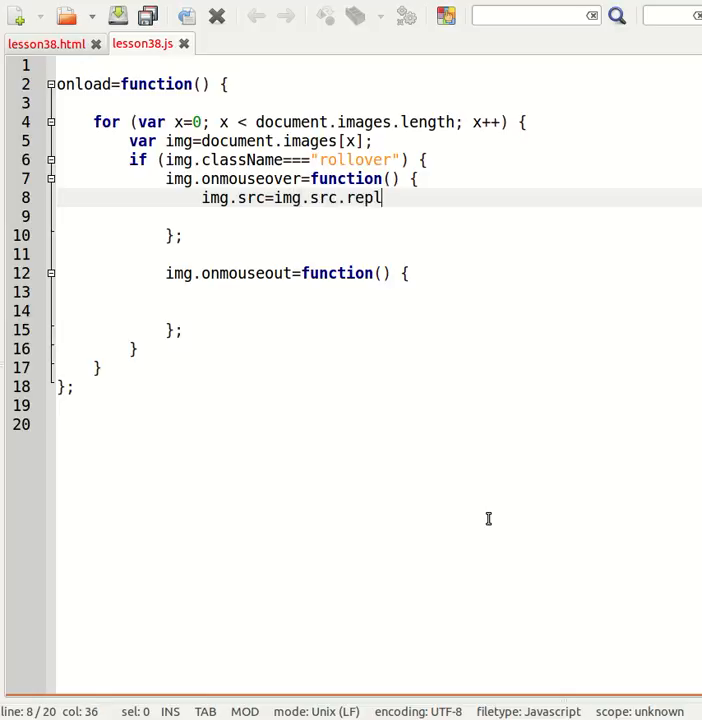
{"action": "type", "text": "ace(/"}
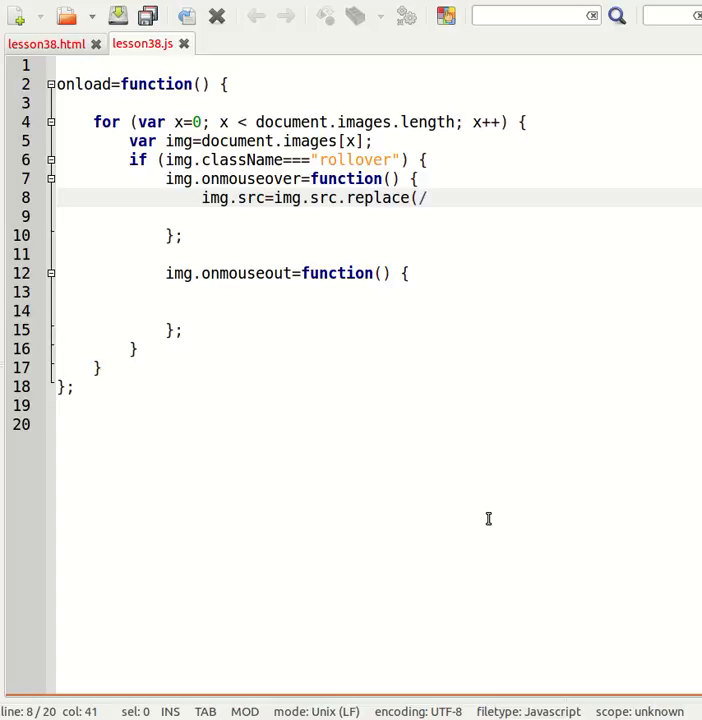
{"action": "type", "text": "\\.jpg"}
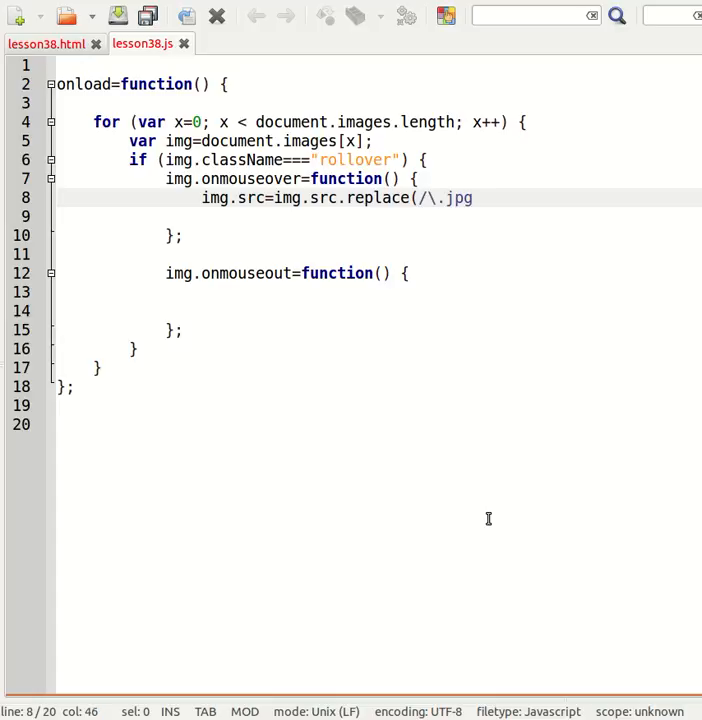
{"action": "type", "text": "$/"}
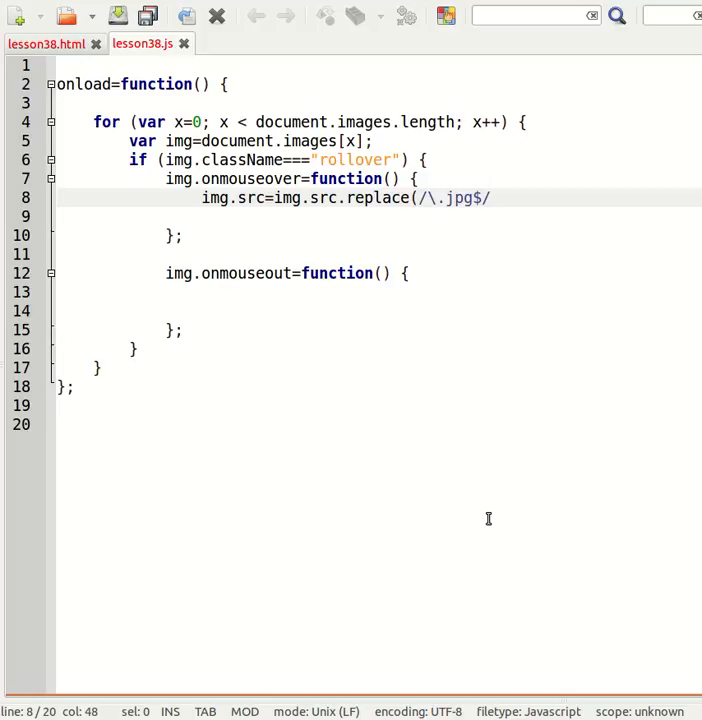
{"action": "type", "text": ",\""}
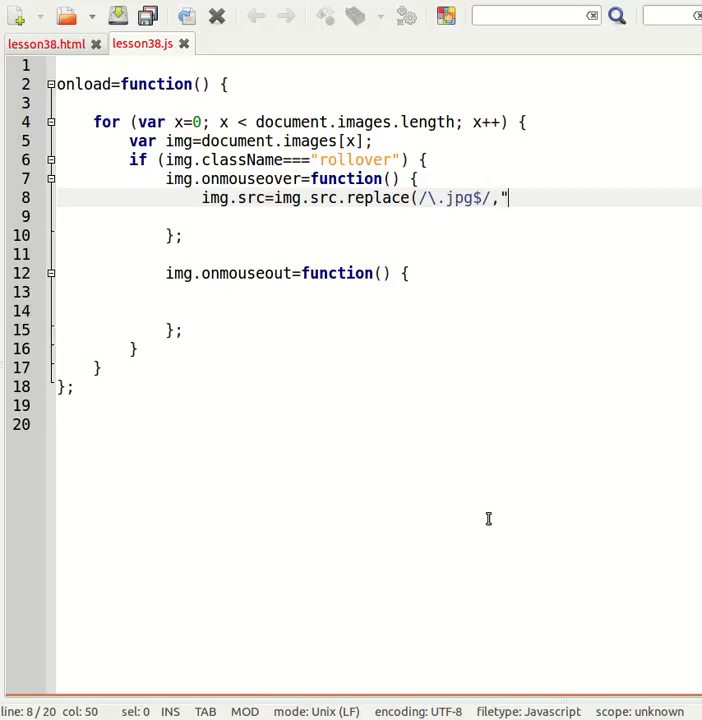
{"action": "type", "text": "_rol"}
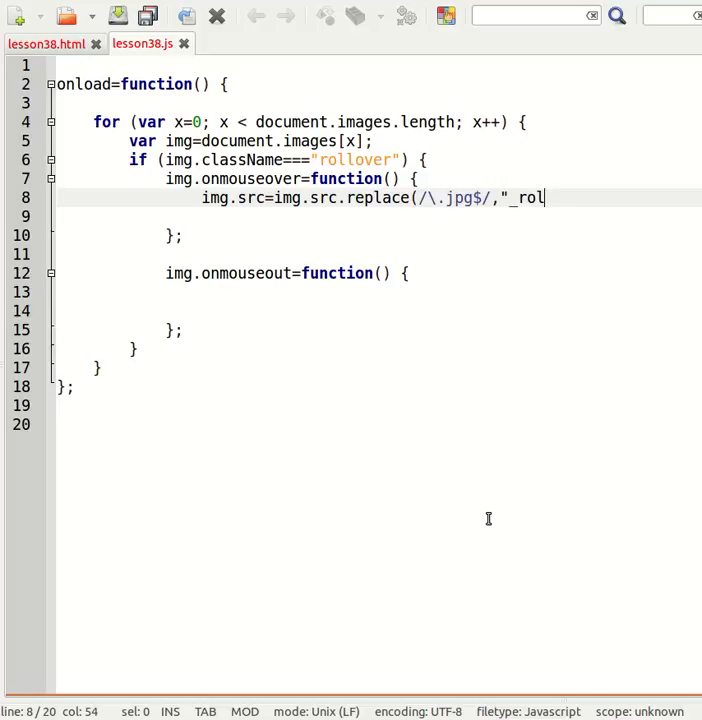
{"action": "type", "text": "lover.jpg\""}
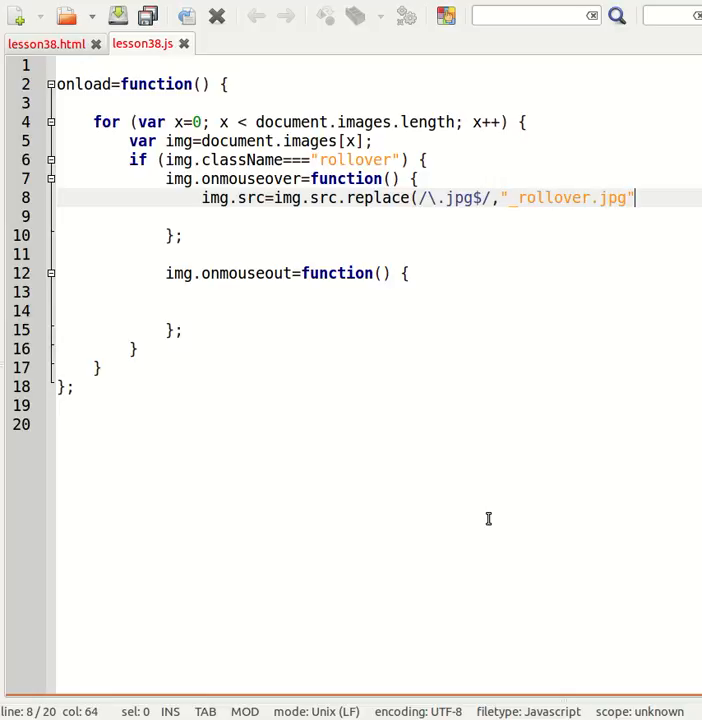
{"action": "type", "text": ");"}
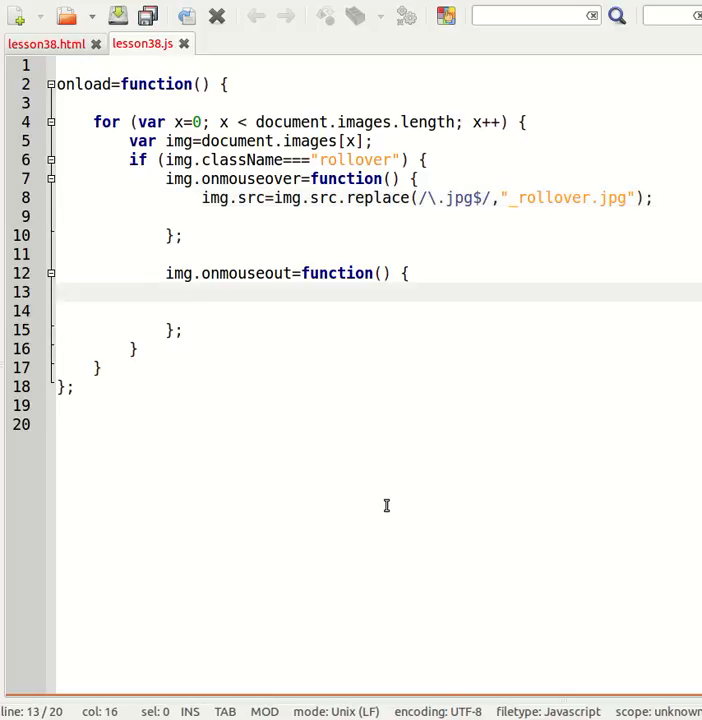
- Set img.src=img.src.replace(/_rollover/,""); in the onmouseout handler
{"action": "type", "text": "img.sr"}
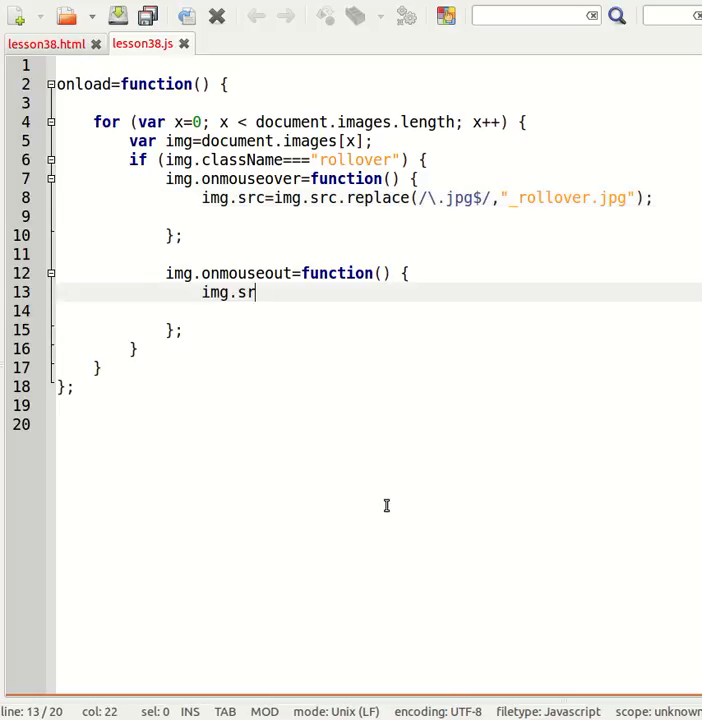
{"action": "type", "text": "c=img"}
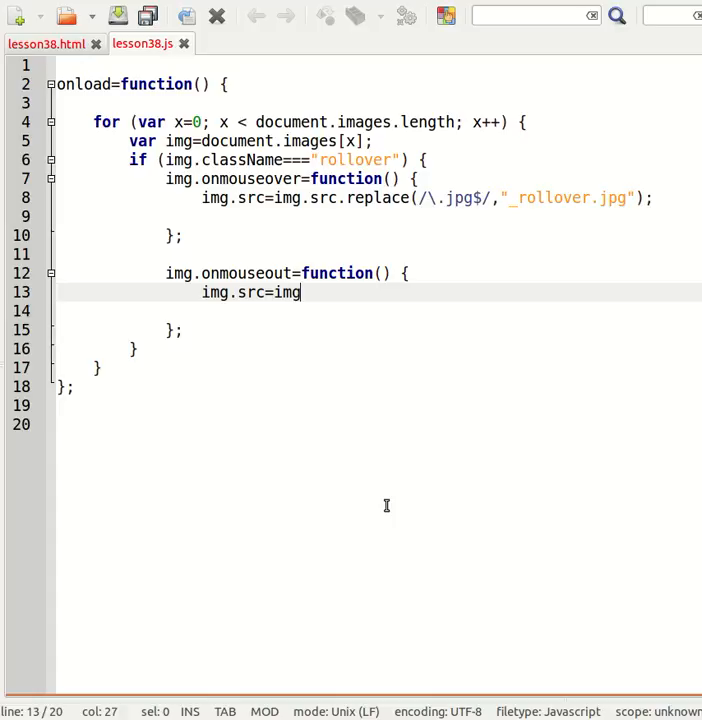
{"action": "type", "text": ".src."}
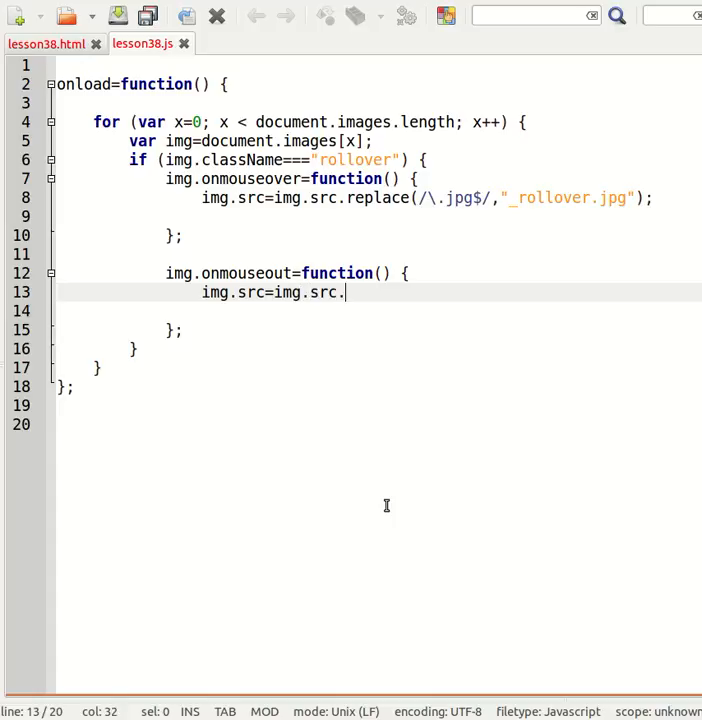
{"action": "type", "text": "replace("}
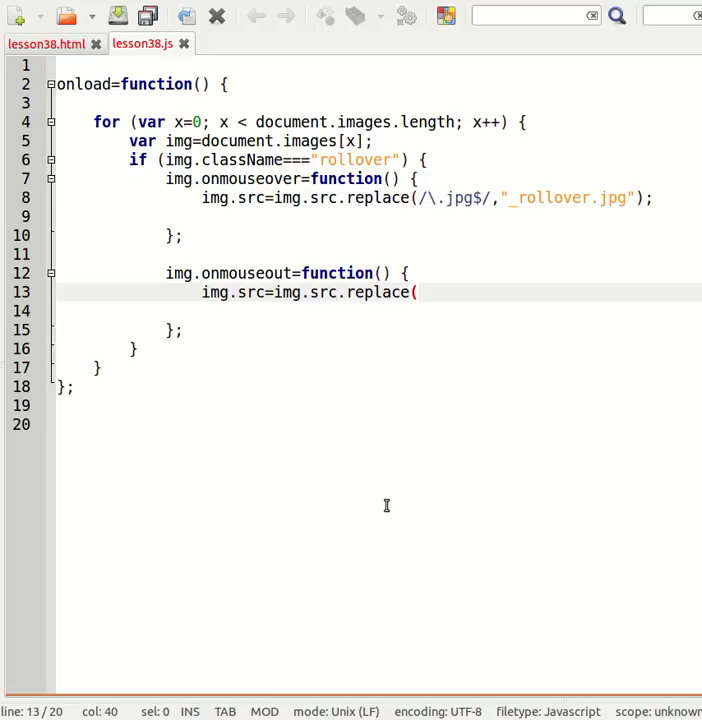
{"action": "type", "text": "/"}
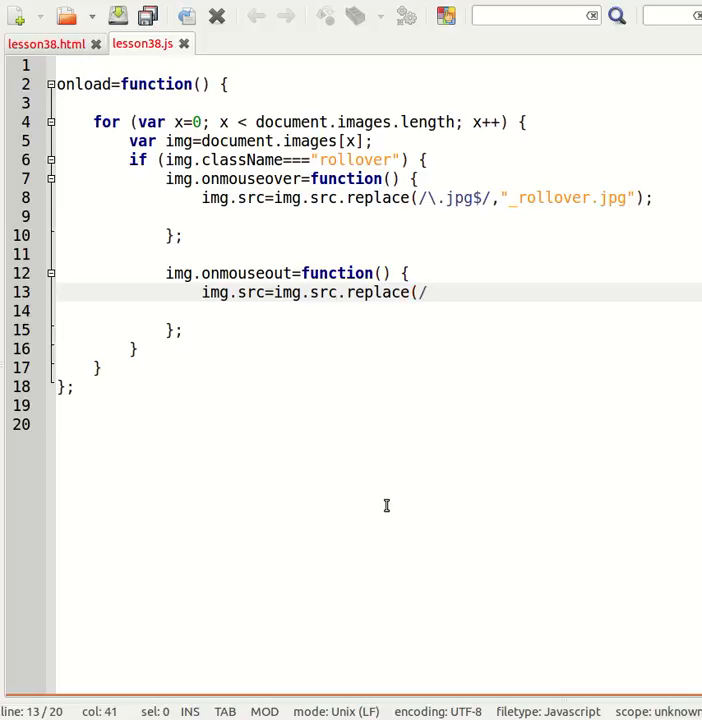
{"action": "type", "text": "_rollover"}
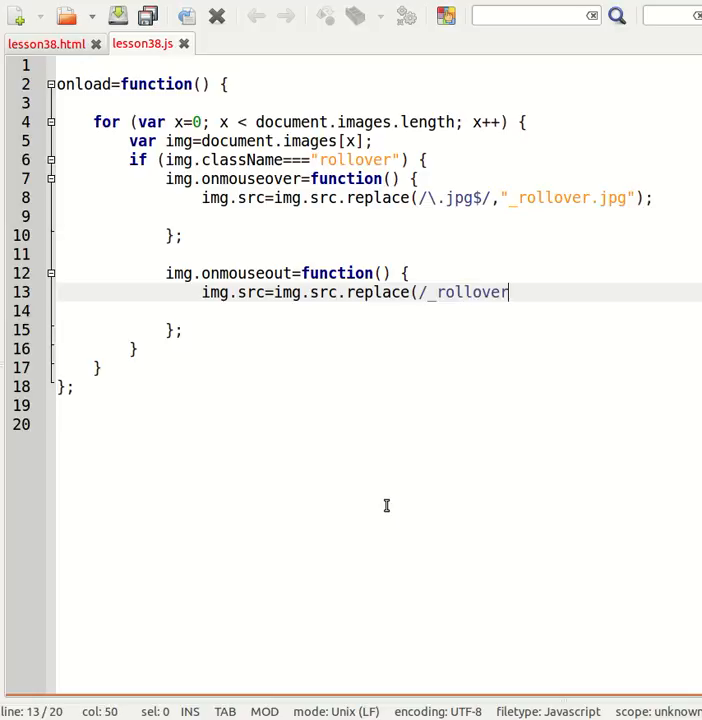
{"action": "type", "text": "/"}
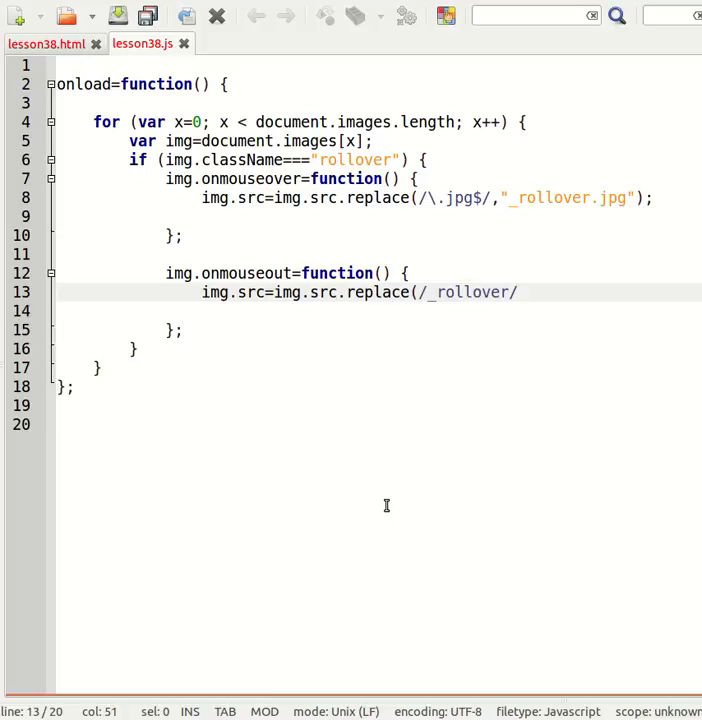
{"action": "type", "text": ",\"\");"}
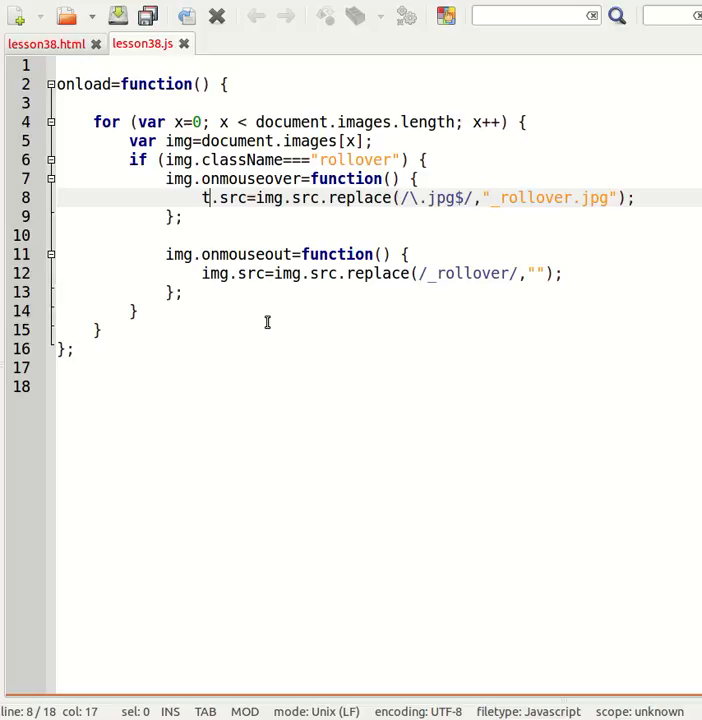
- Change img.src to this.src in both handler assignments
{"action": "type", "text": "his"}
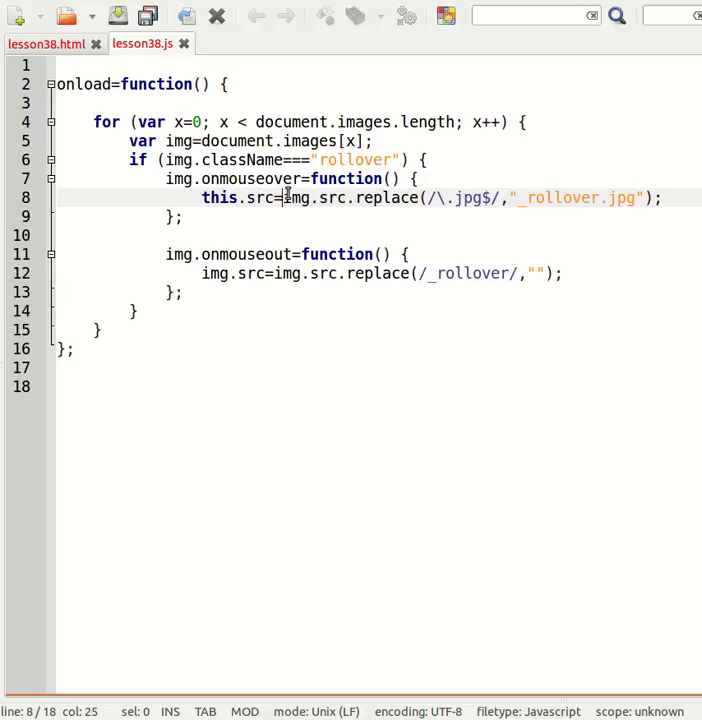
{"action": "type", "text": "this"}
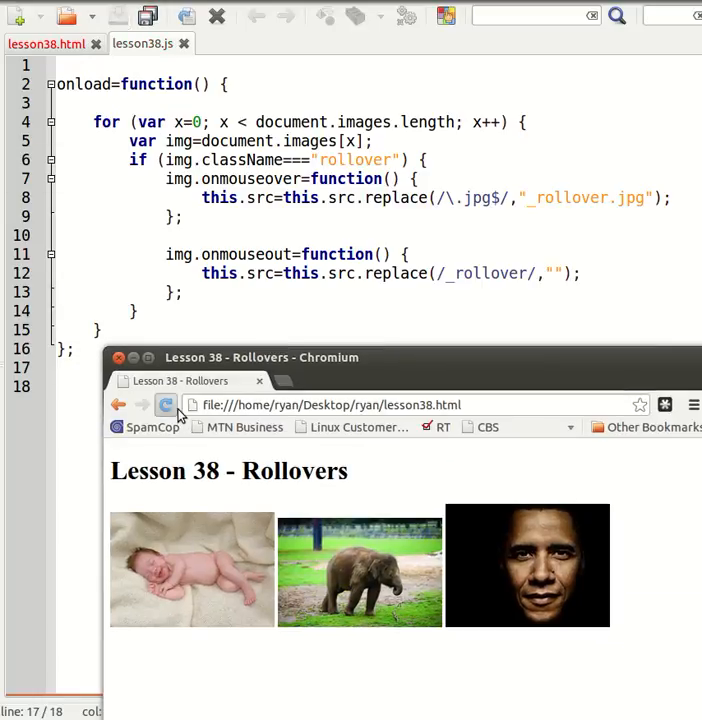
{"action": "mouse_move", "coordinate": [360, 570]}
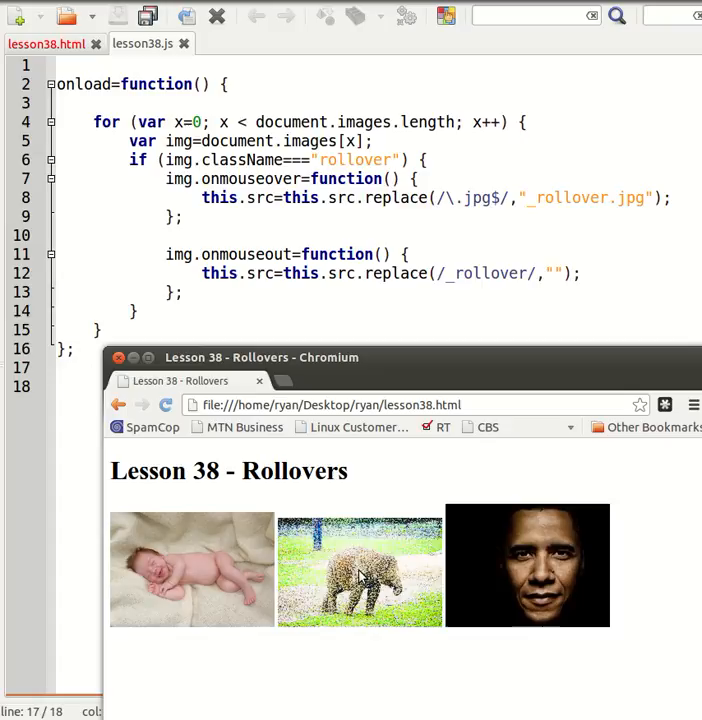
{"action": "mouse_move", "coordinate": [460, 540]}
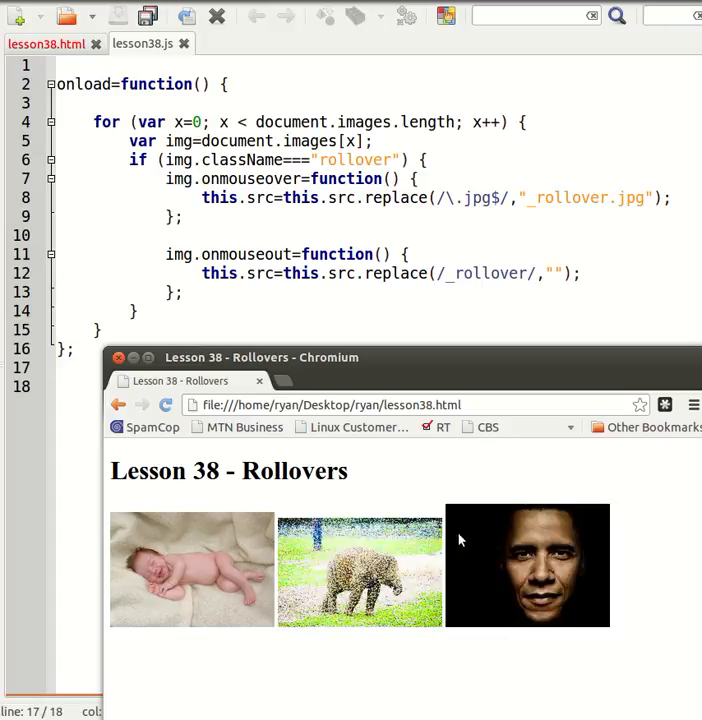
{"action": "mouse_move", "coordinate": [192, 556]}
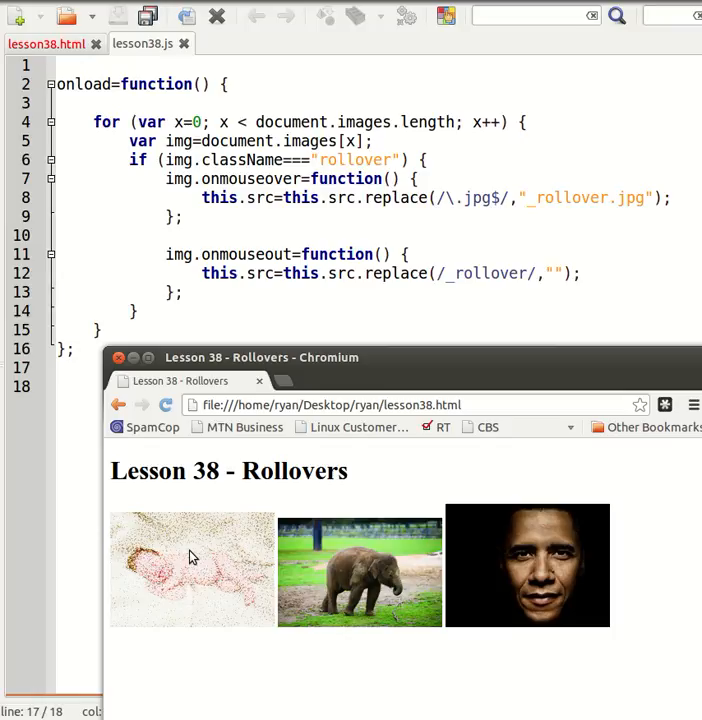
{"action": "mouse_move", "coordinate": [210, 482]}
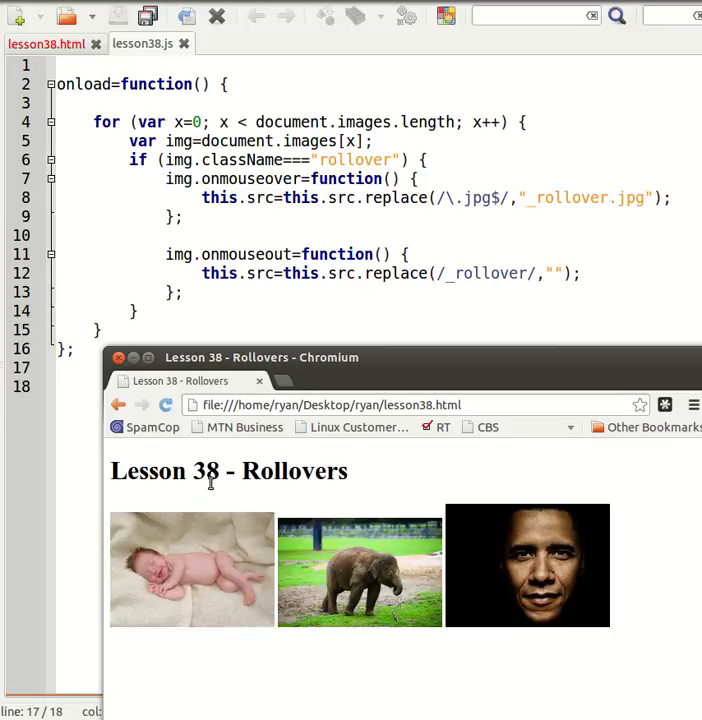
{"action": "mouse_move", "coordinate": [304, 548]}
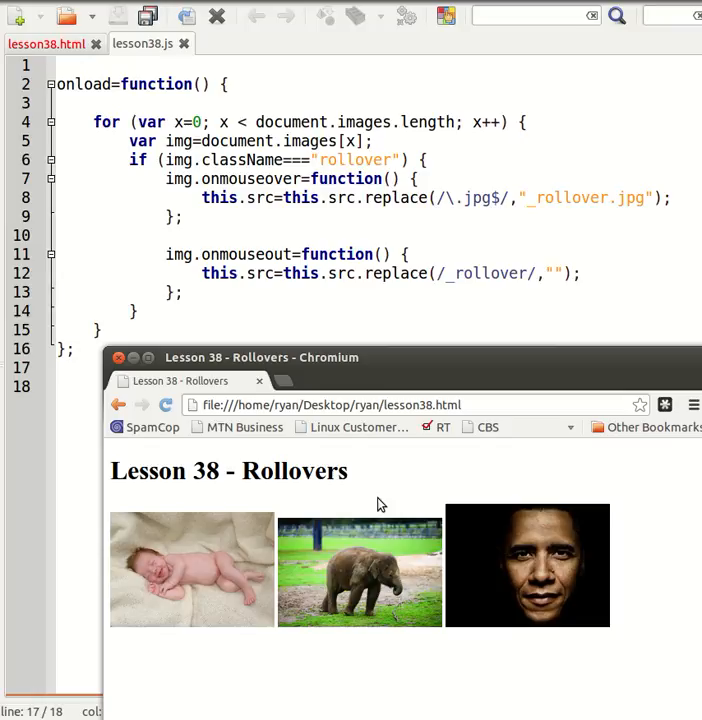
{"action": "mouse_move", "coordinate": [414, 448]}
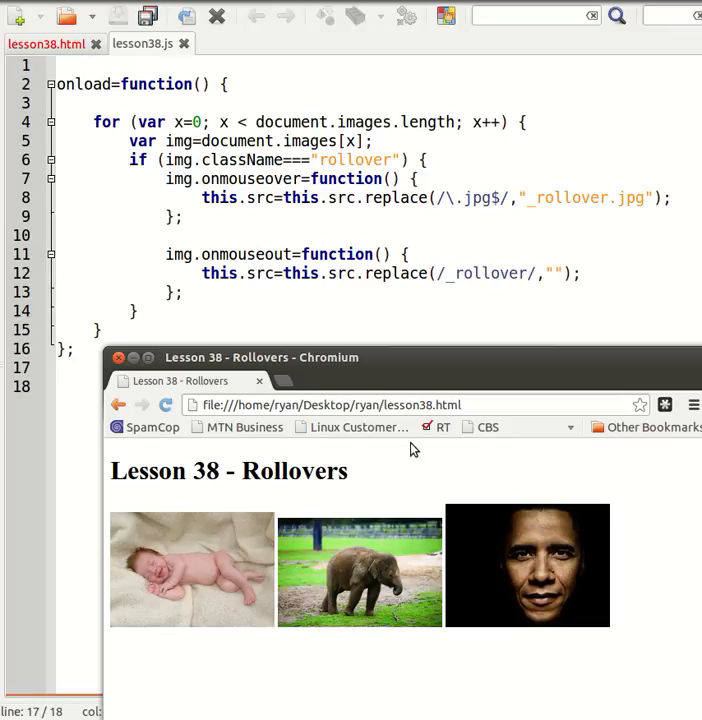
{"action": "mouse_move", "coordinate": [190, 570]}
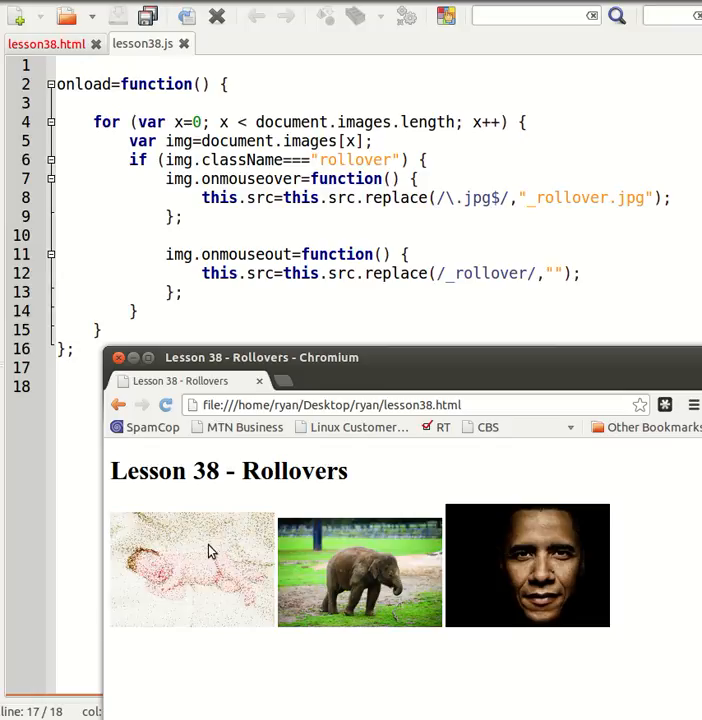
{"action": "mouse_move", "coordinate": [324, 516]}
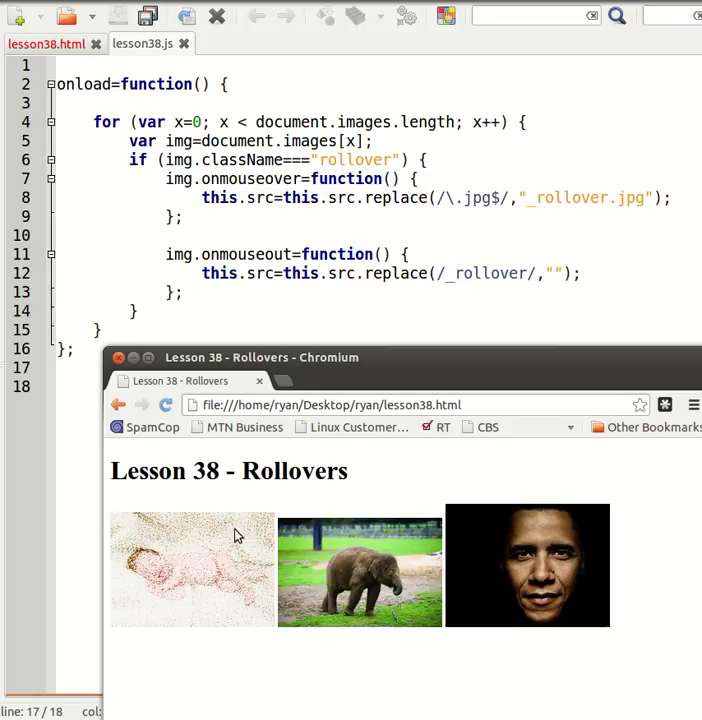
{"action": "mouse_move", "coordinate": [356, 568]}
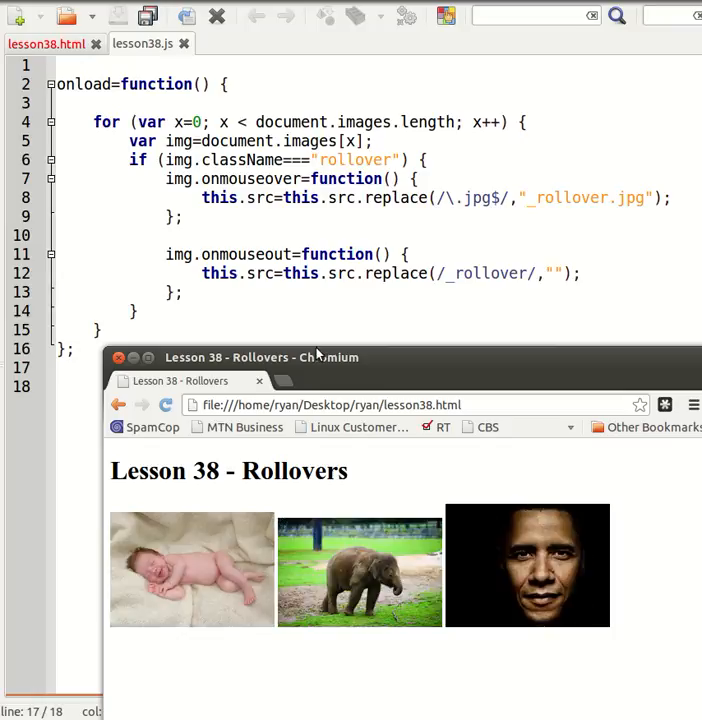
{"action": "mouse_move", "coordinate": [250, 482]}
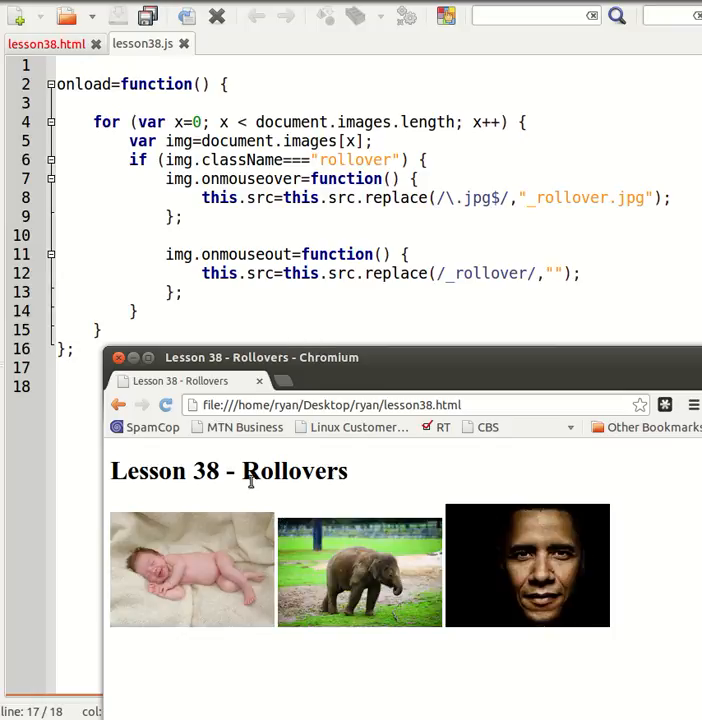
{"action": "mouse_move", "coordinate": [284, 490]}
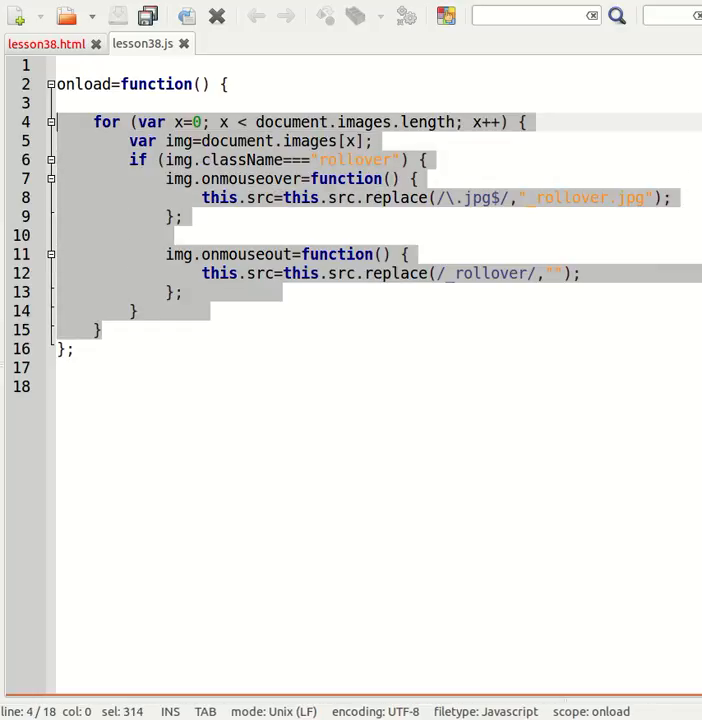
- Declare var preload=[]; at the top of the rollover script
{"action": "left_click", "coordinate": [172, 234]}
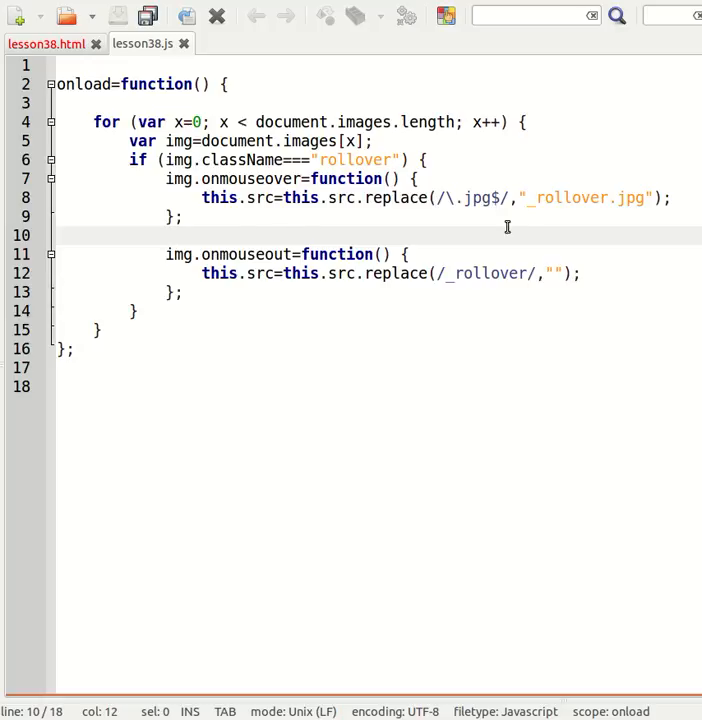
{"action": "left_click_drag", "start_coordinate": [520, 198], "coordinate": [650, 198]}
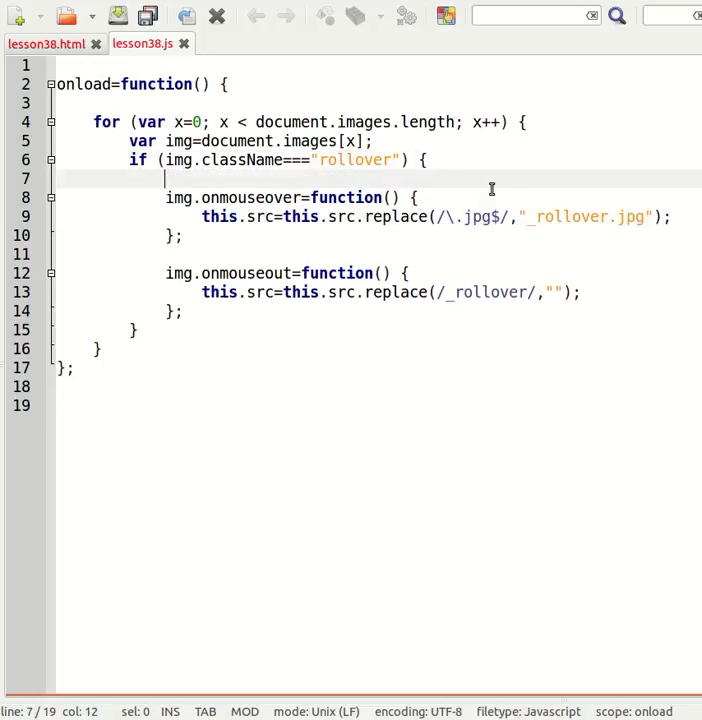
{"action": "type", "text": "im"}
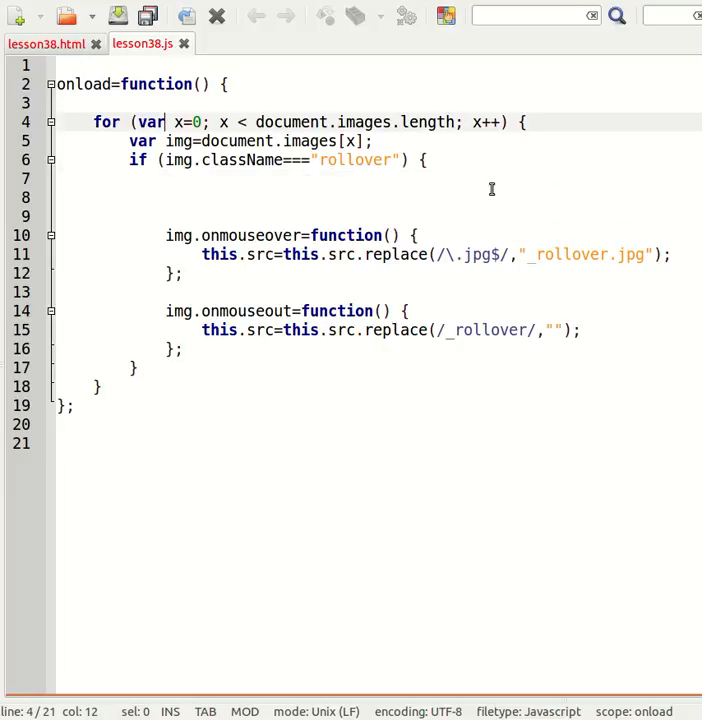
{"action": "type", "text": "var"}
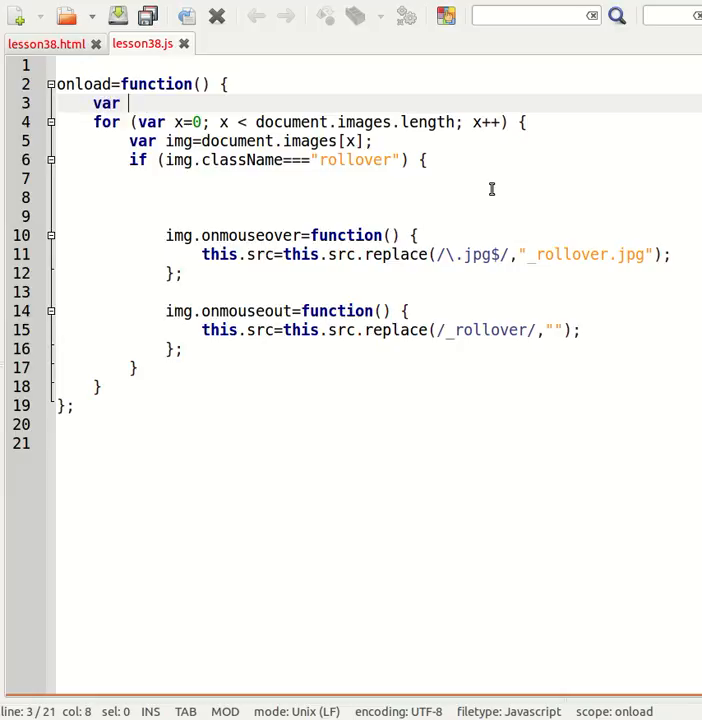
{"action": "type", "text": "preload"}
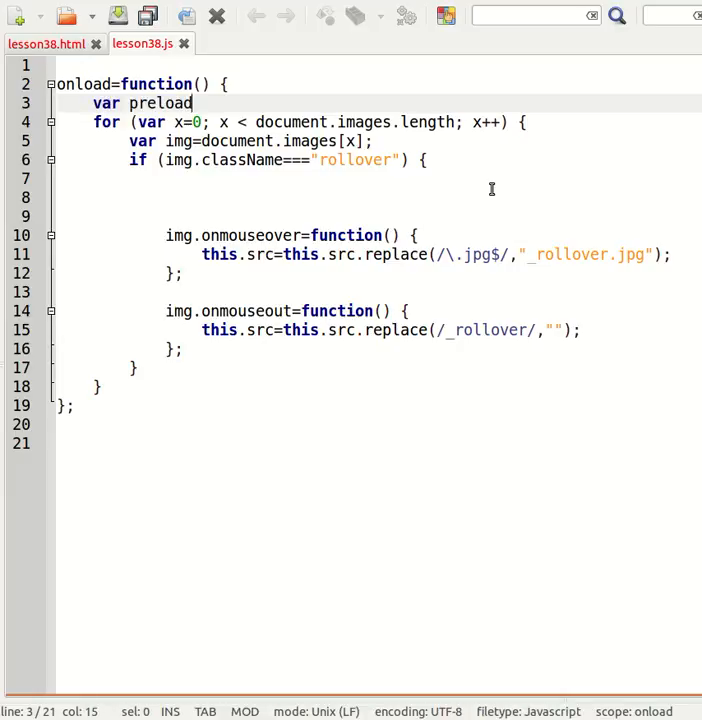
{"action": "type", "text": "=[];"}
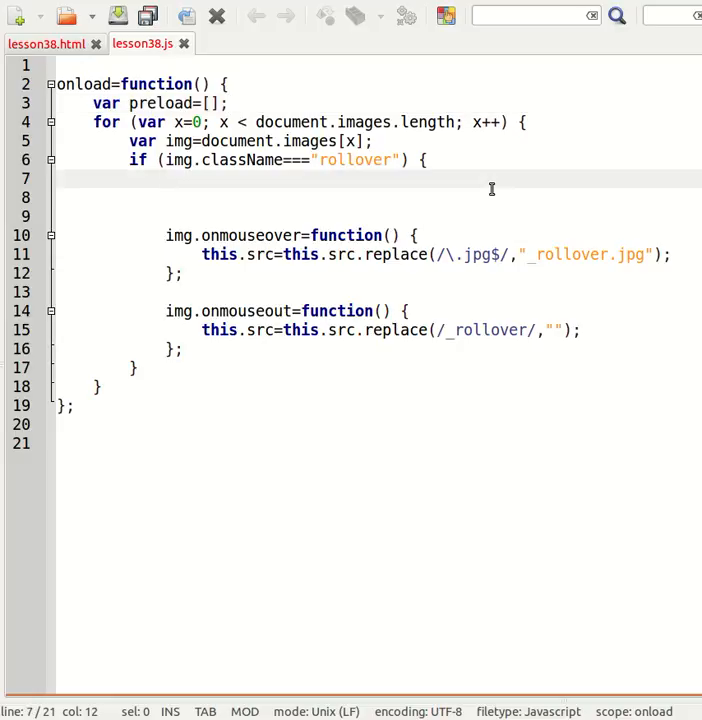
- Add preload[x]=new Image(); inside the rollover if block
{"action": "type", "text": "preload"}
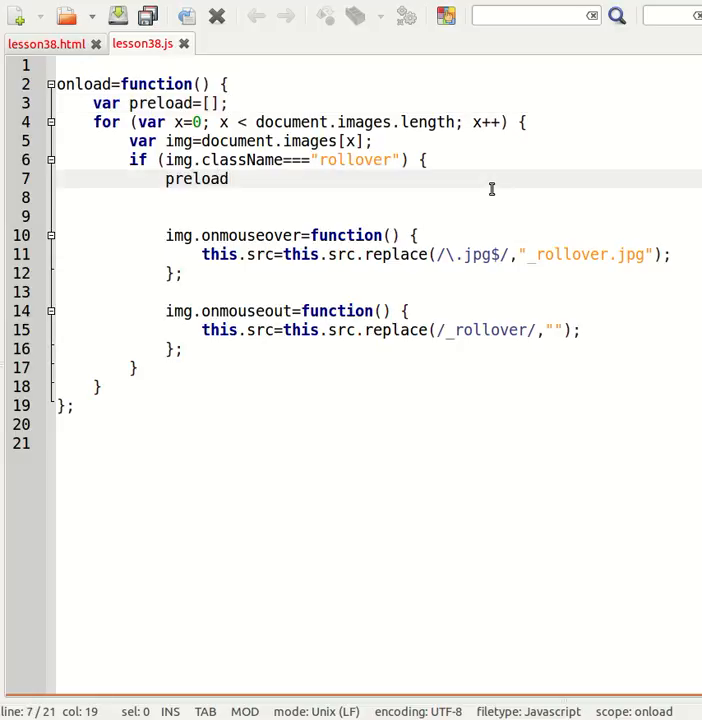
{"action": "type", "text": "[x]"}
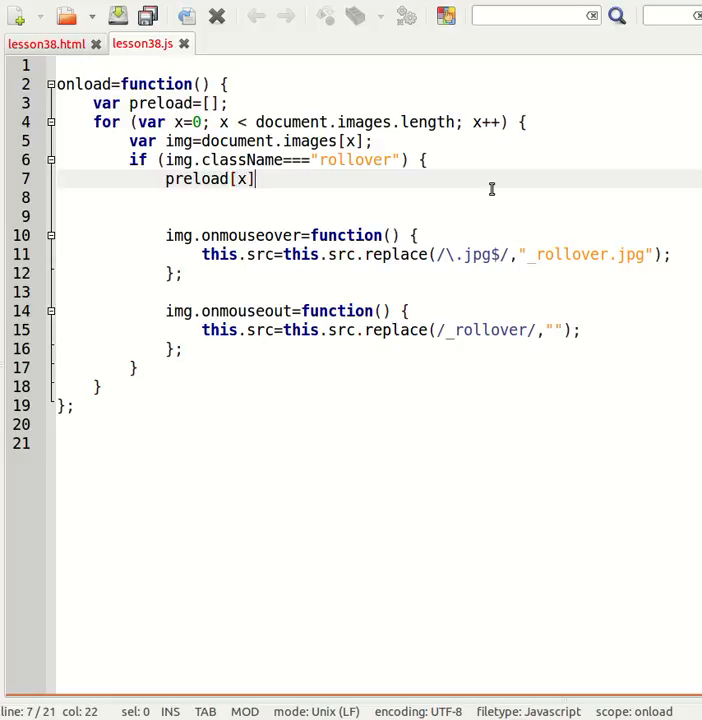
{"action": "type", "text": "="}
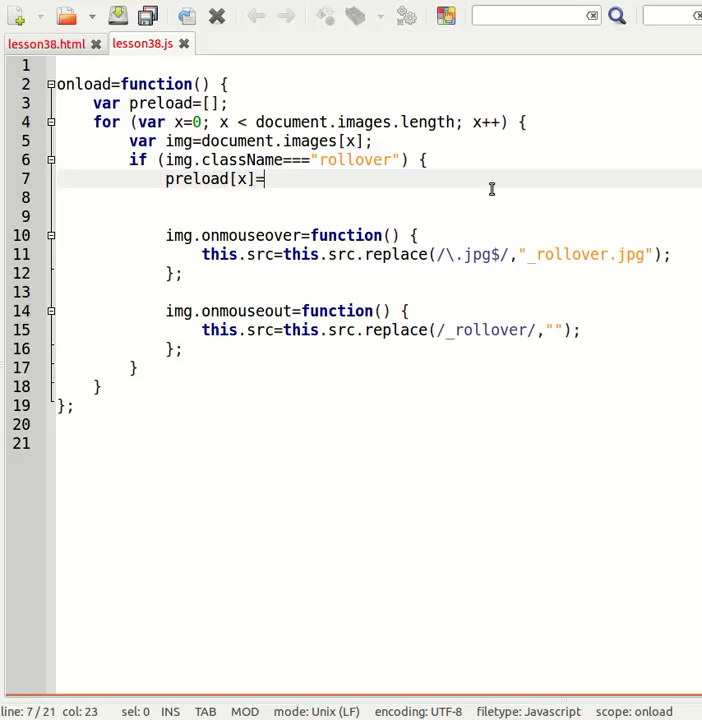
{"action": "type", "text": "new Image();"}
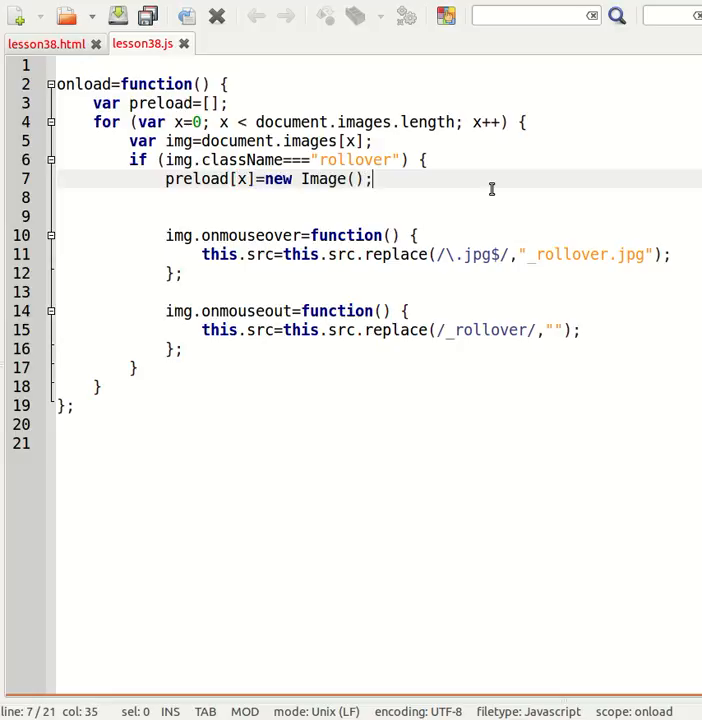
- Set preload[x].src=img.src.replace(/\.jpg/,"_rollover.jpg"); to load each rollover image
{"action": "type", "text": "preload"}
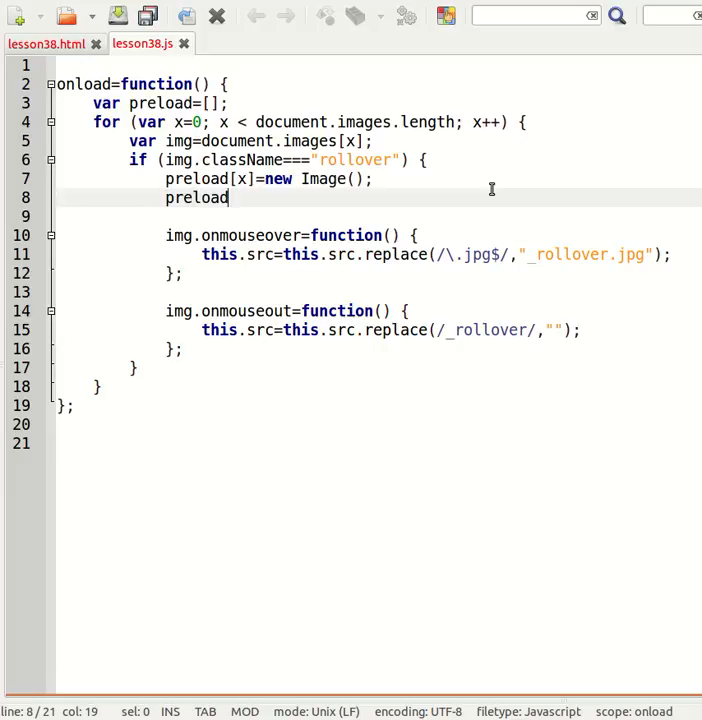
{"action": "type", "text": "[x].src"}
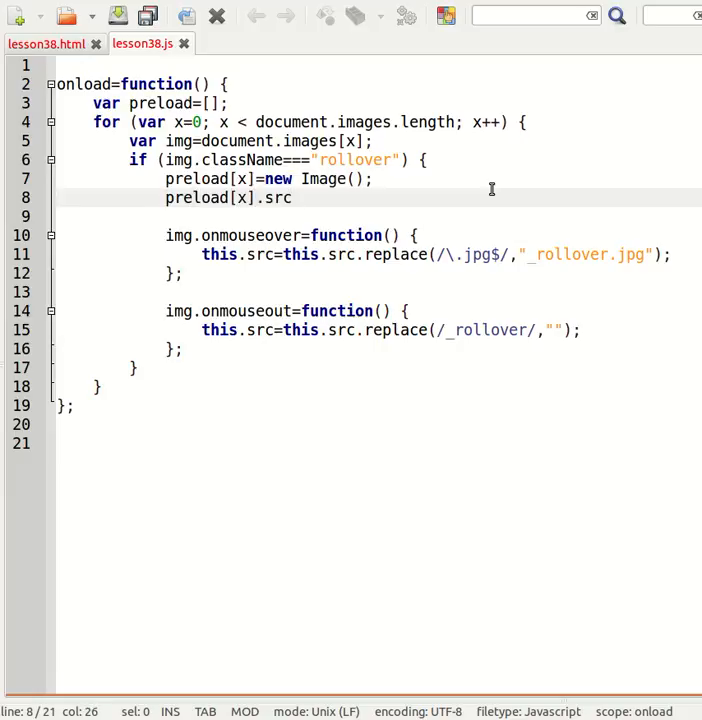
{"action": "type", "text": "=\""}
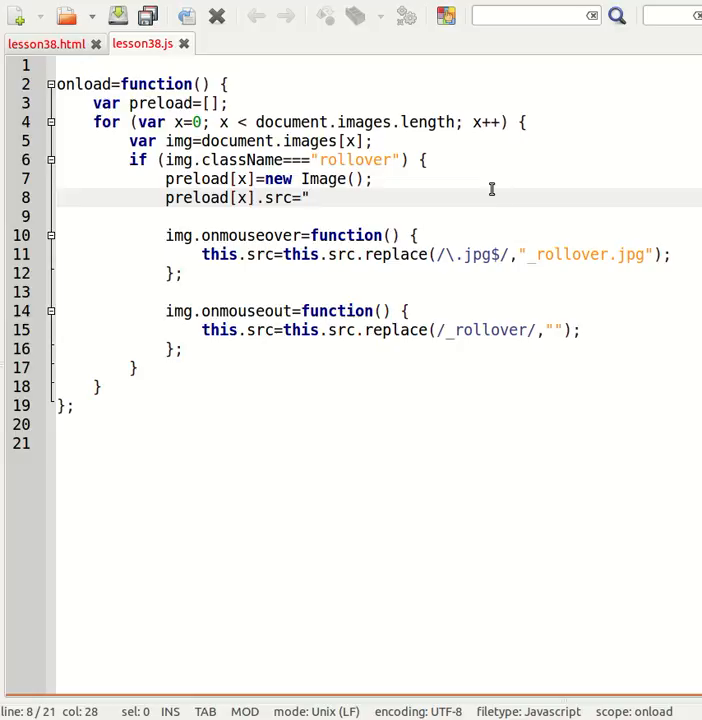
{"action": "left_click", "coordinate": [310, 198]}
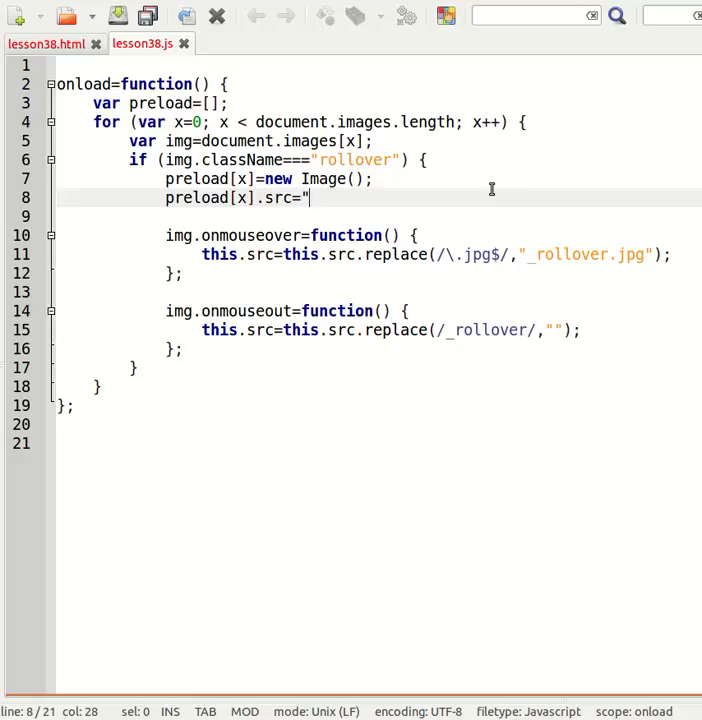
{"action": "type", "text": "img.src"}
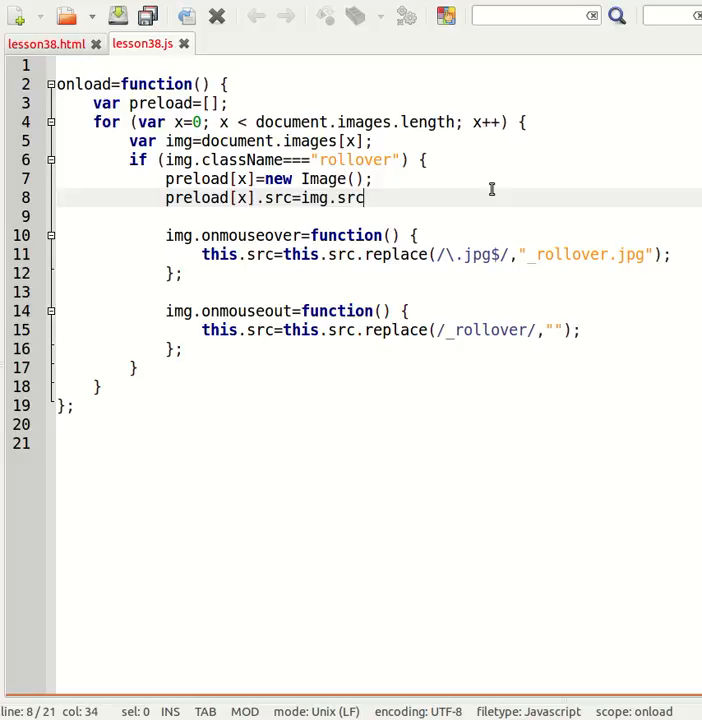
{"action": "type", "text": ".replace("}
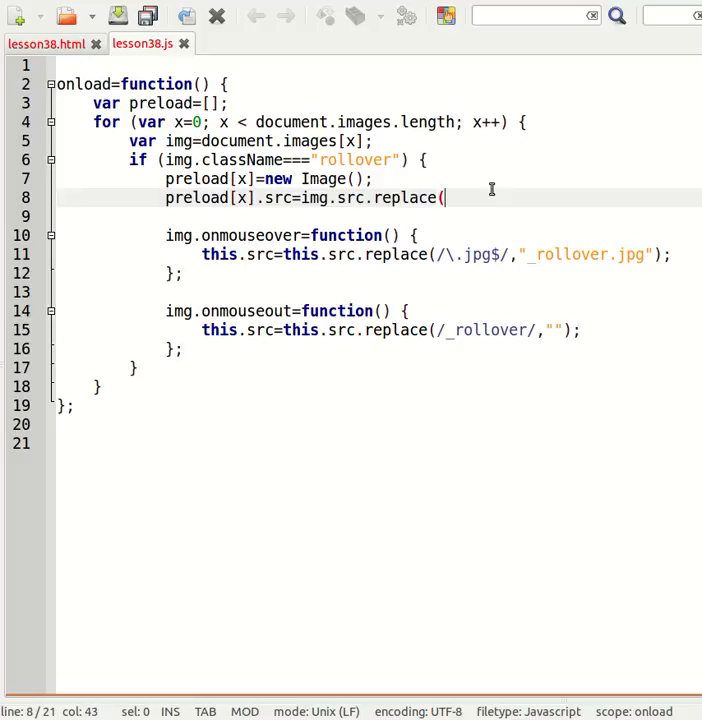
{"action": "type", "text": "/\\.j"}
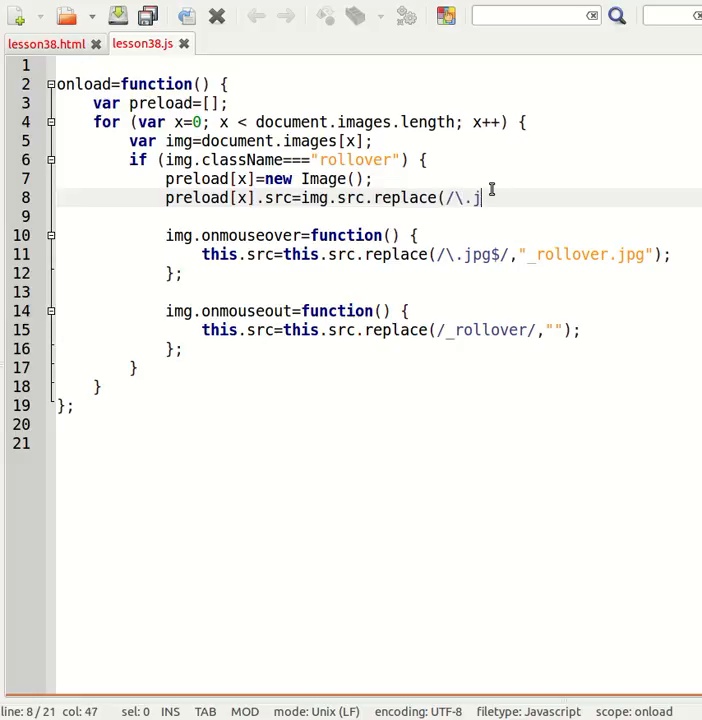
{"action": "type", "text": "pg/"}
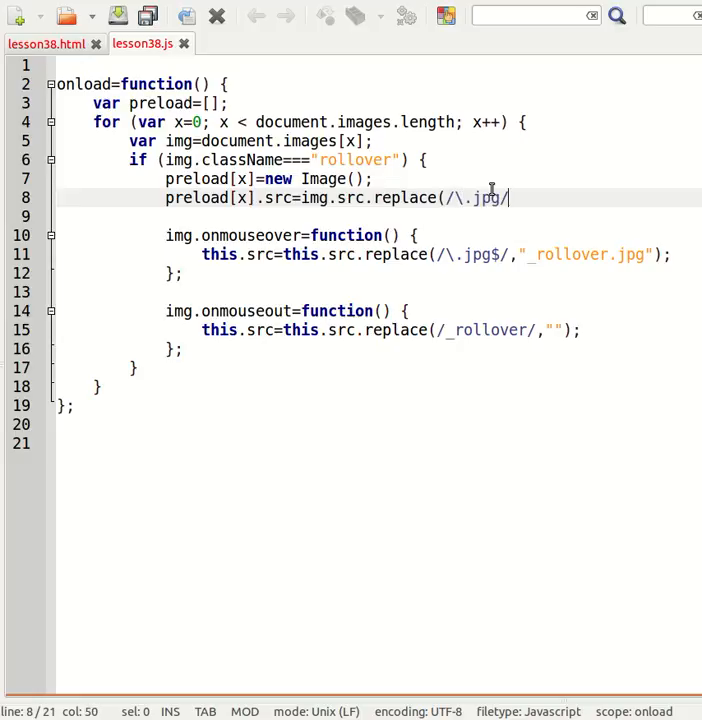
{"action": "type", "text": ",\"_"}
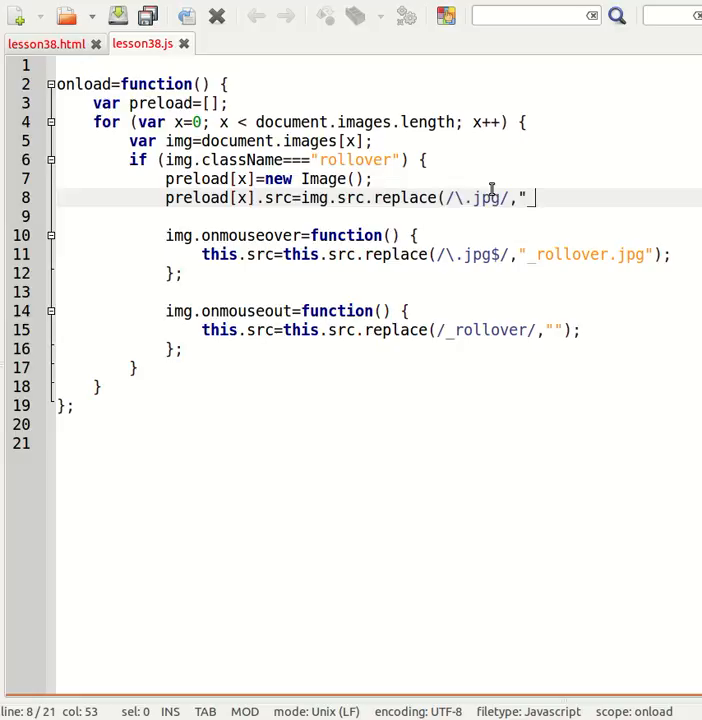
{"action": "type", "text": "rollover.jpg"}
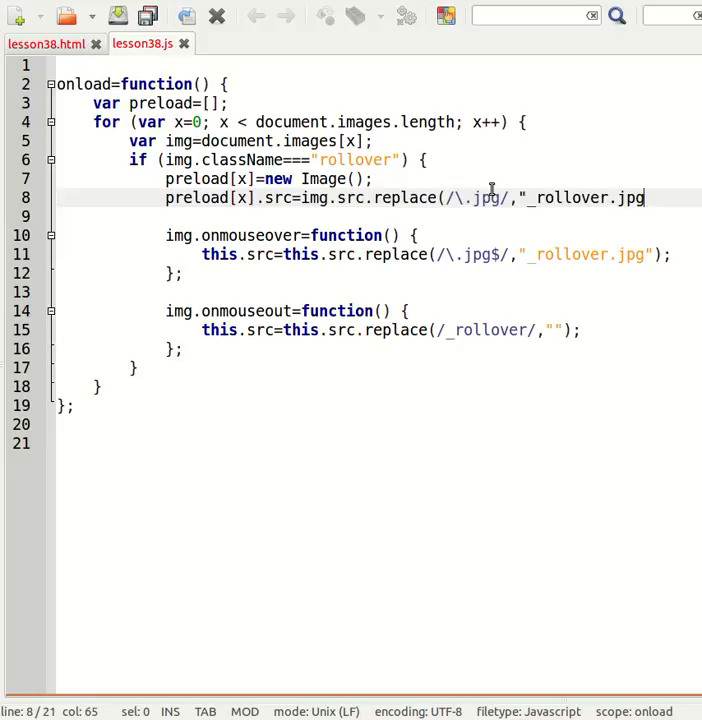
{"action": "type", "text": "\");"}
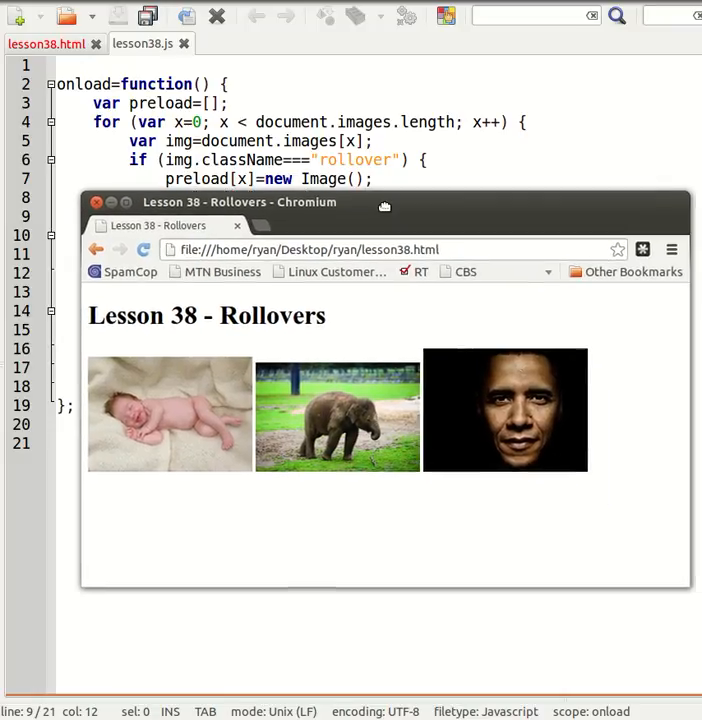
{"action": "mouse_move", "coordinate": [544, 468]}
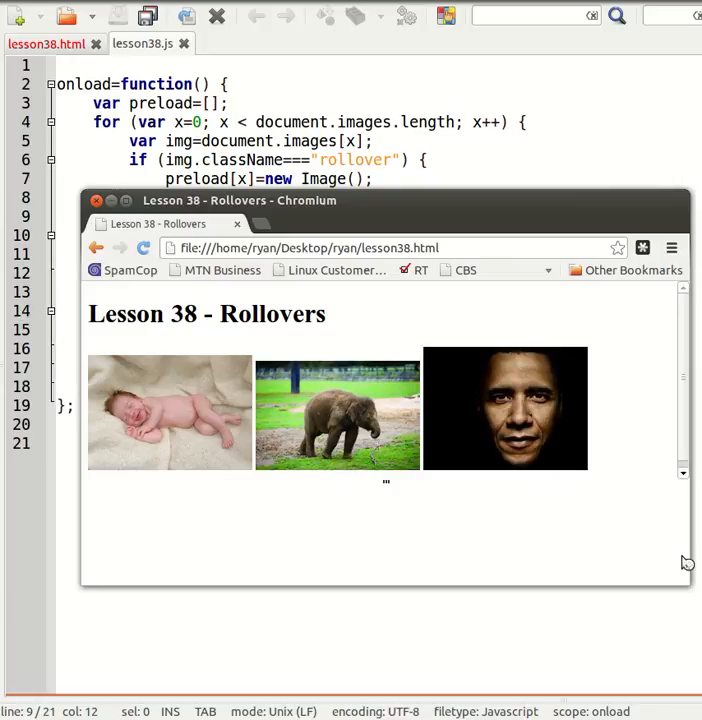
{"action": "mouse_move", "coordinate": [684, 556]}
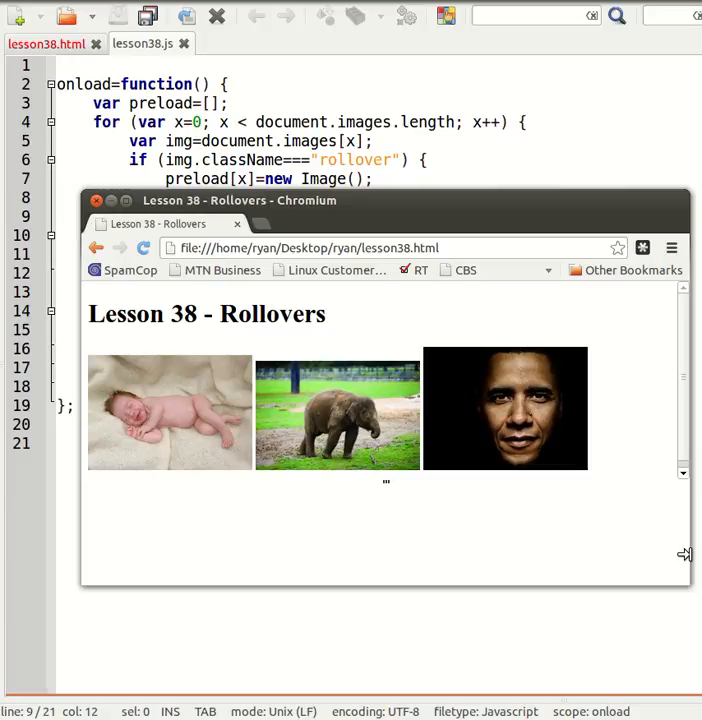
- Show the developer console on the Lesson 38 page with F12 to check for errors
{"action": "key", "text": "F12"}
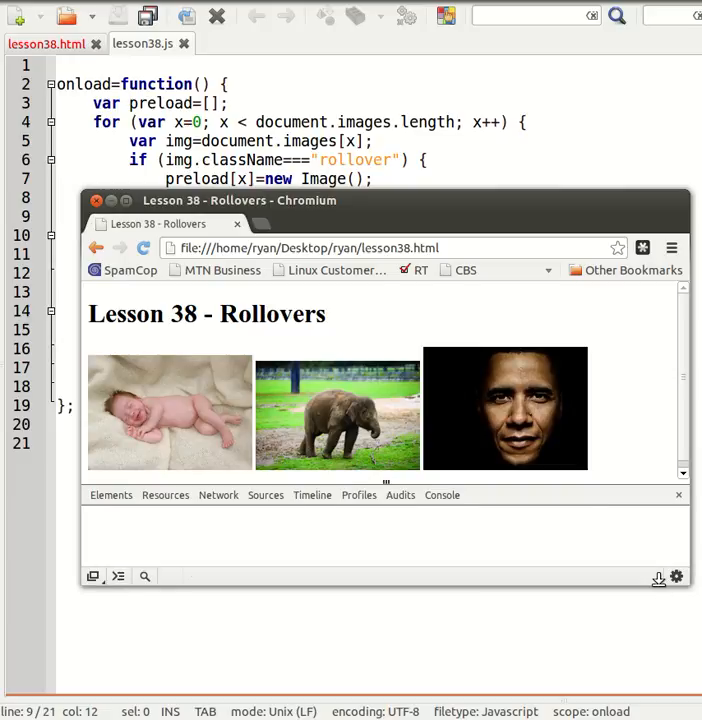
{"action": "left_click", "coordinate": [440, 496]}
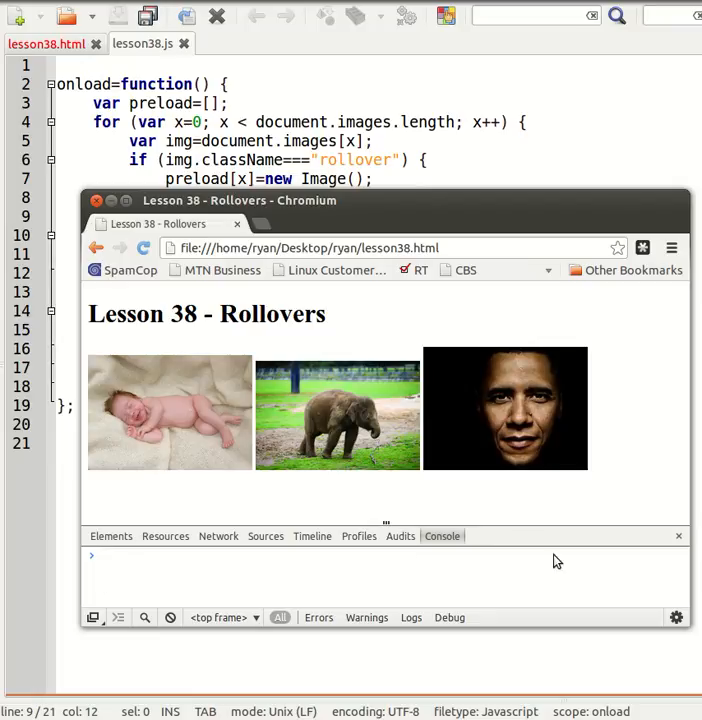
{"action": "left_click", "coordinate": [680, 536]}
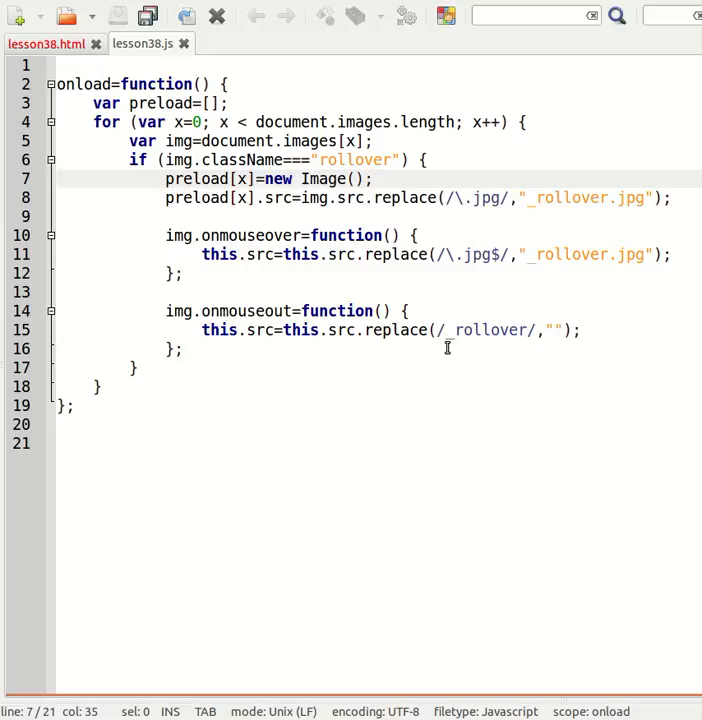
{"action": "left_click", "coordinate": [46, 44]}
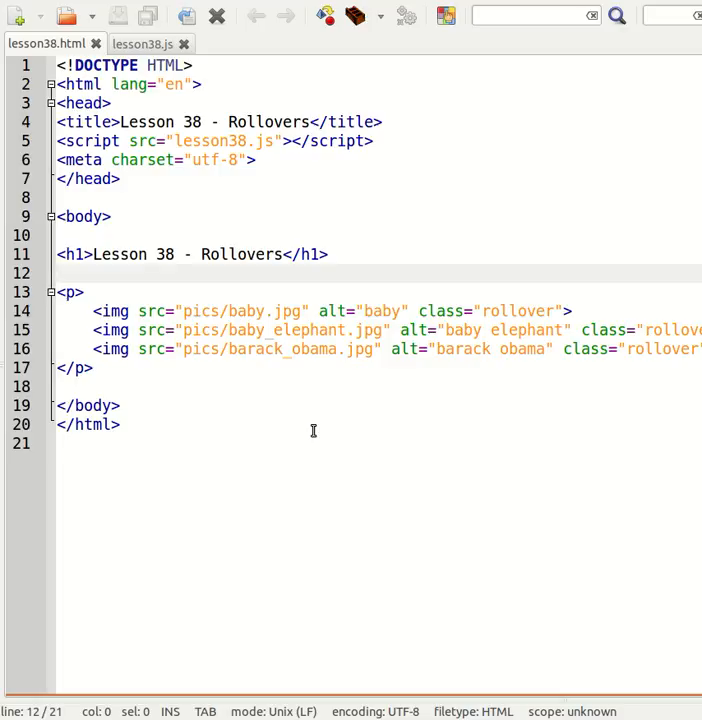
{"action": "left_click", "coordinate": [142, 44]}
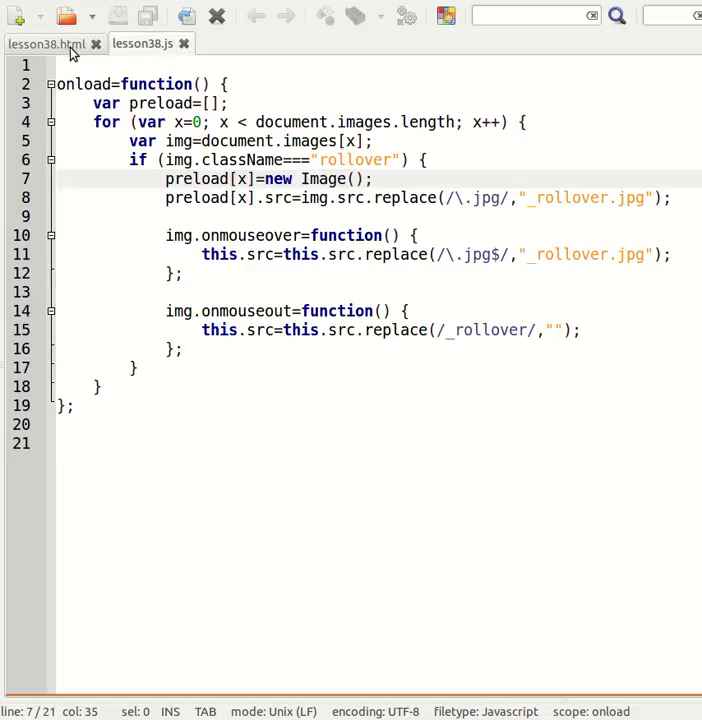
{"action": "left_click", "coordinate": [48, 44]}
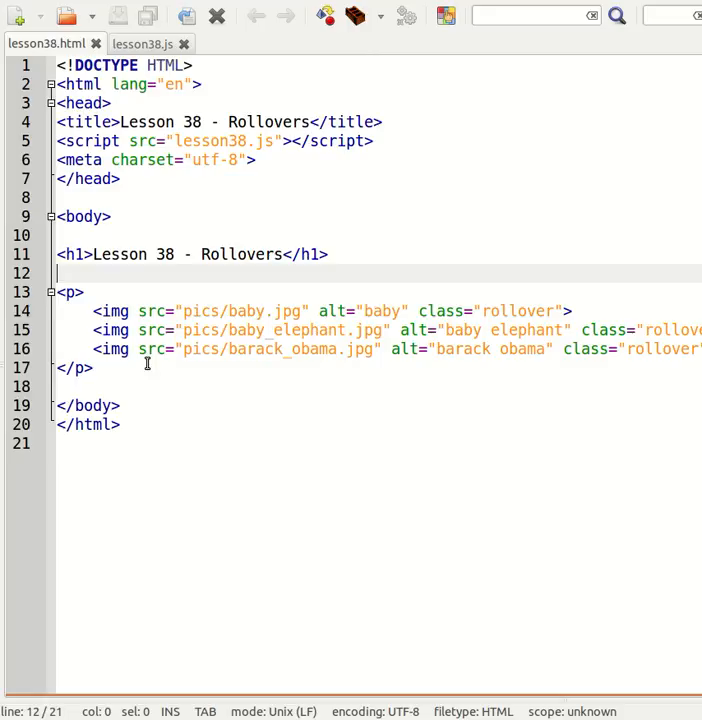
{"action": "mouse_move", "coordinate": [680, 364]}
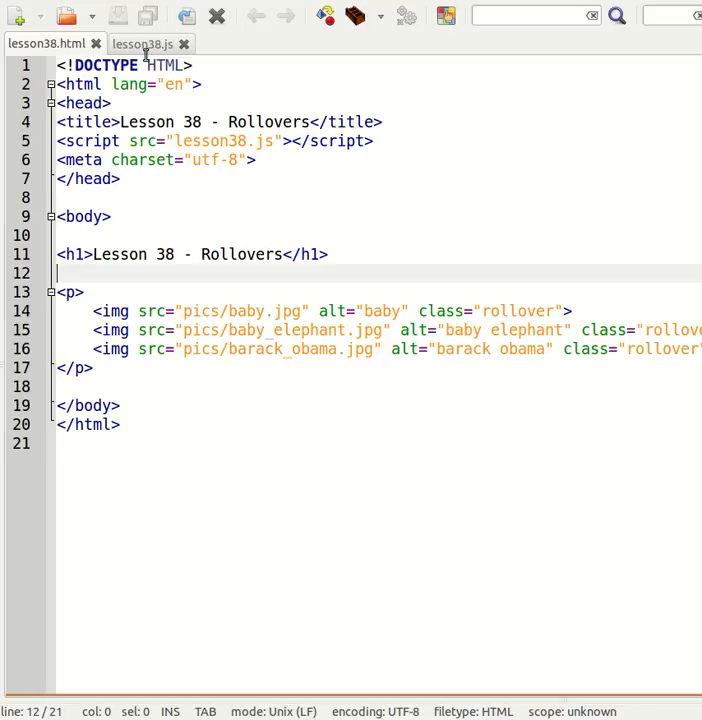
{"action": "left_click", "coordinate": [142, 44]}
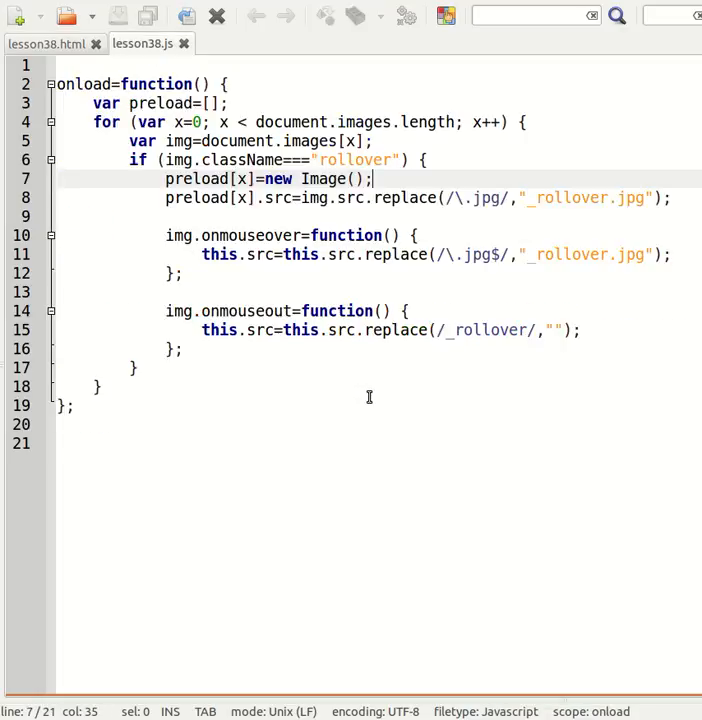